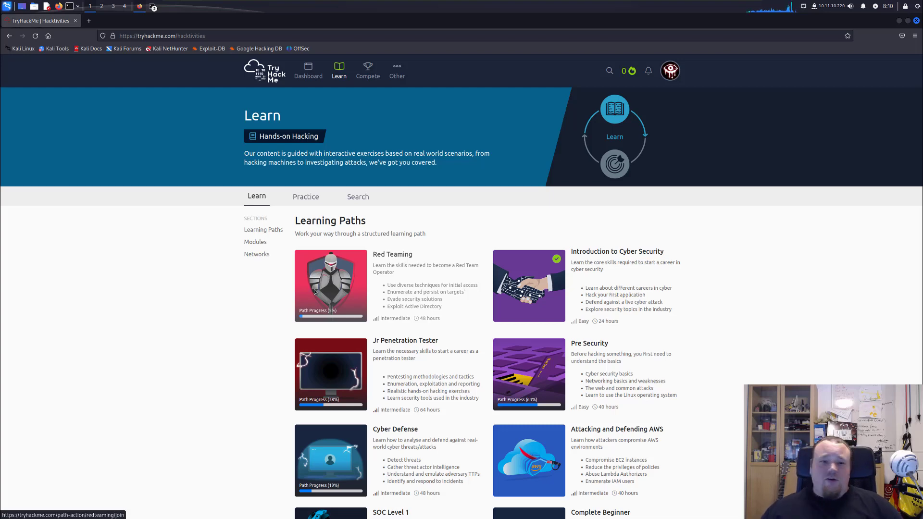
pyautogui.moveTo(304, 298)
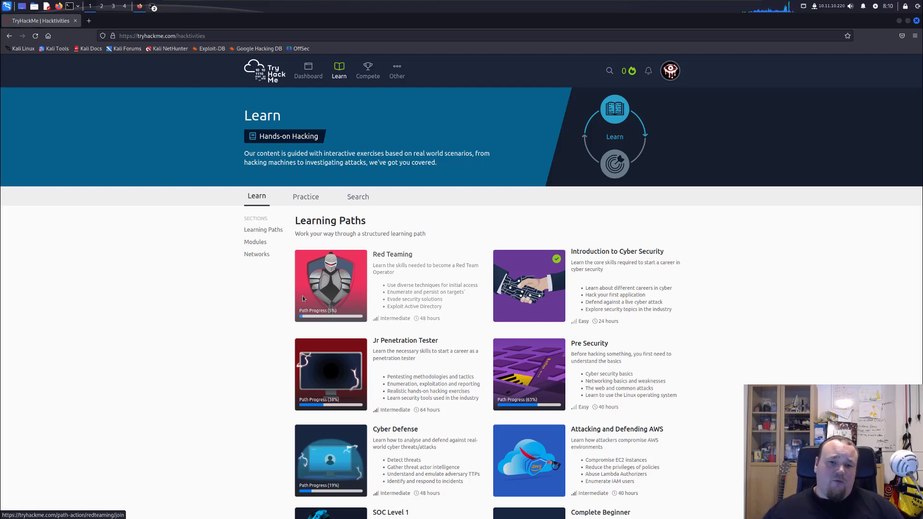
# Open the Web Fundamentals learning path from the Learn page.
pyautogui.scroll(-3)
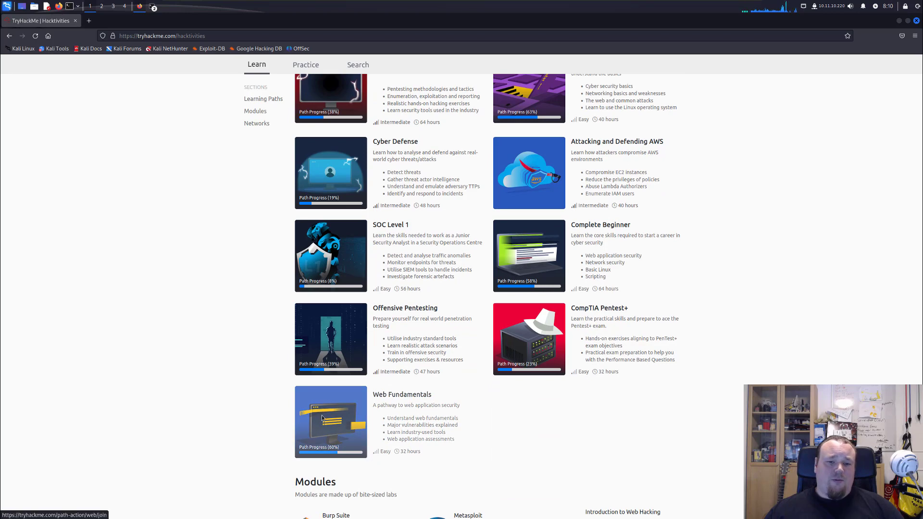
pyautogui.click(322, 417)
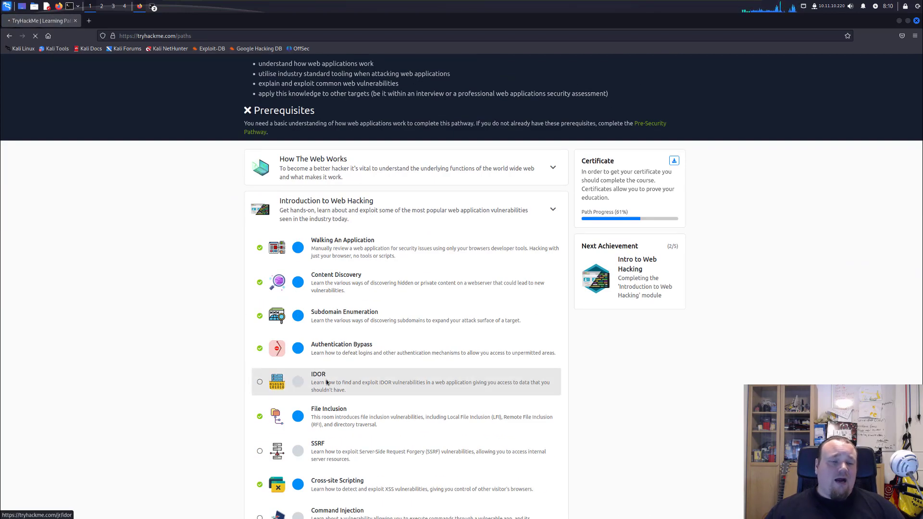
# Enter the IDOR room, answer Task 1 with 'Insecure Direct Object Reference' and expand Task 2.
pyautogui.click(318, 382)
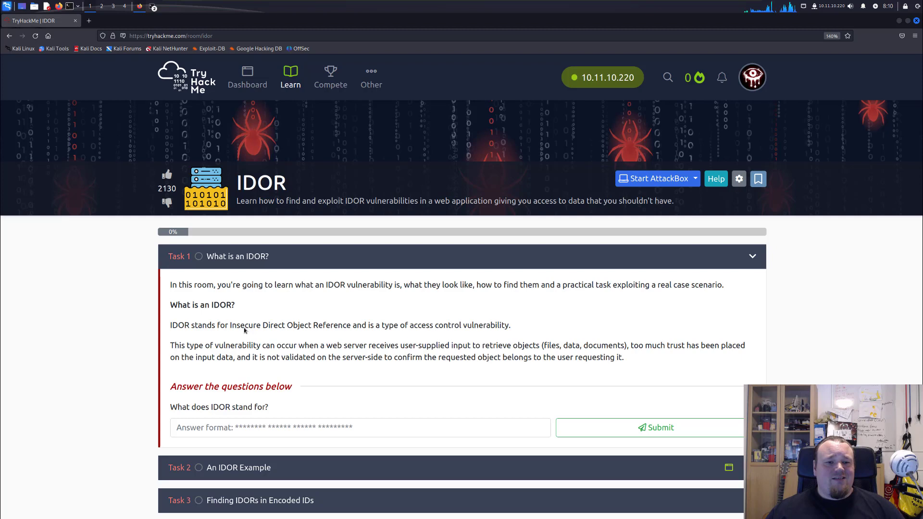
pyautogui.moveTo(244, 325); pyautogui.dragTo(352, 325)
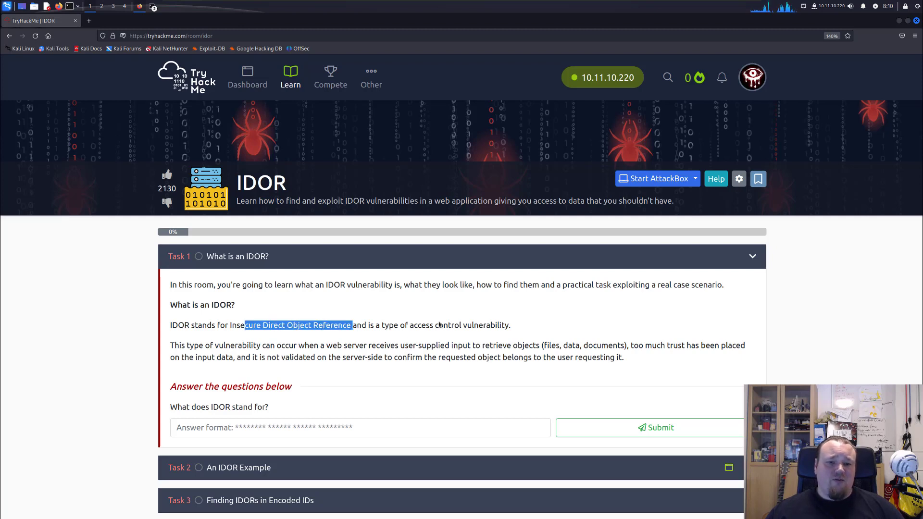
pyautogui.click(231, 328)
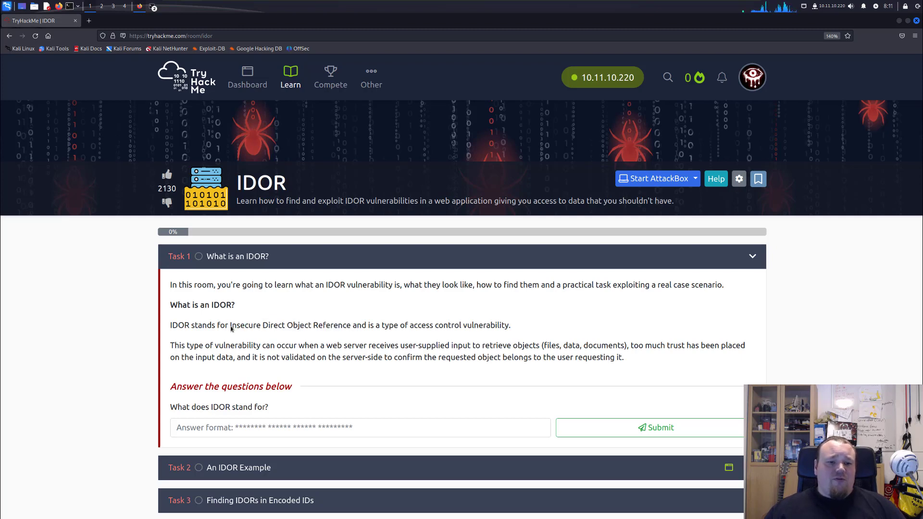
pyautogui.write('Insecure Direct Object Reference')
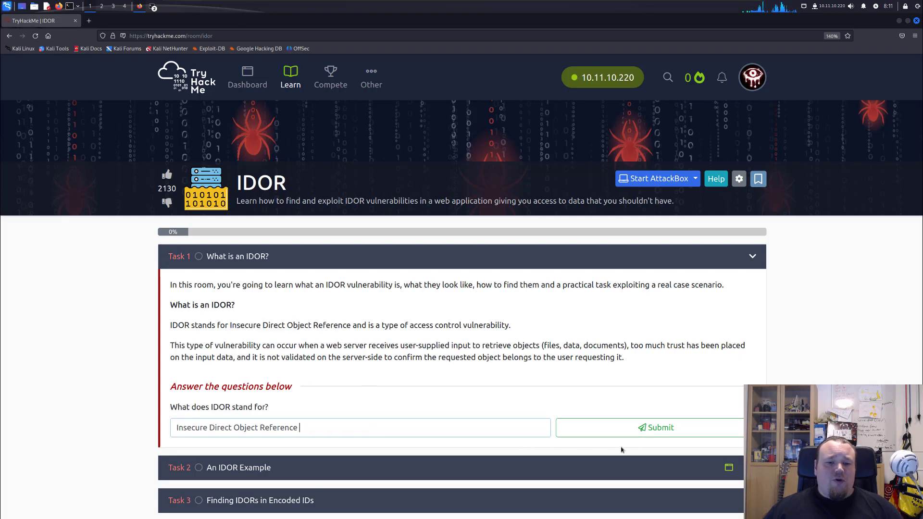
pyautogui.click(655, 427)
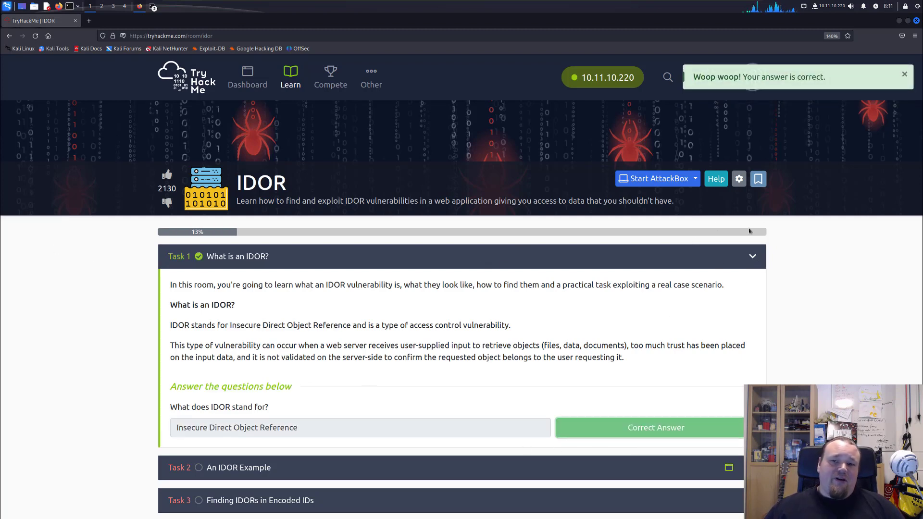
pyautogui.click(751, 255)
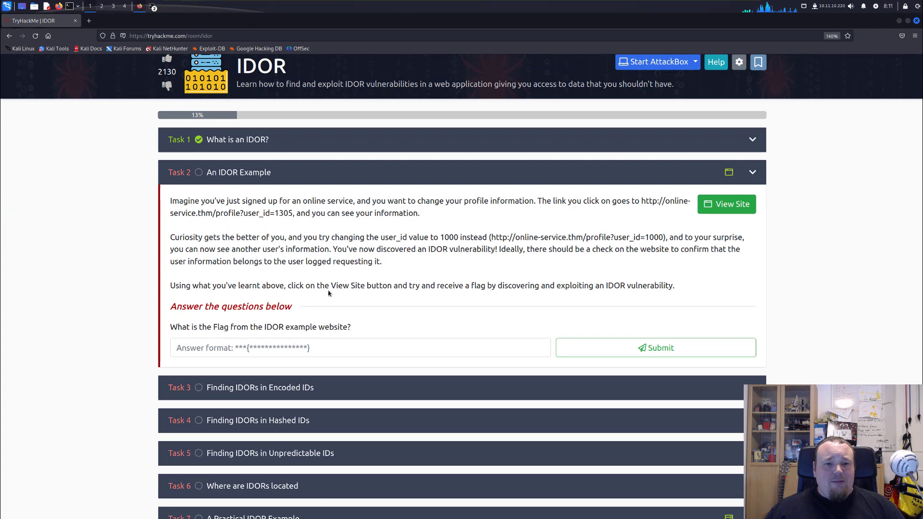
pyautogui.moveTo(234, 213); pyautogui.dragTo(294, 214)
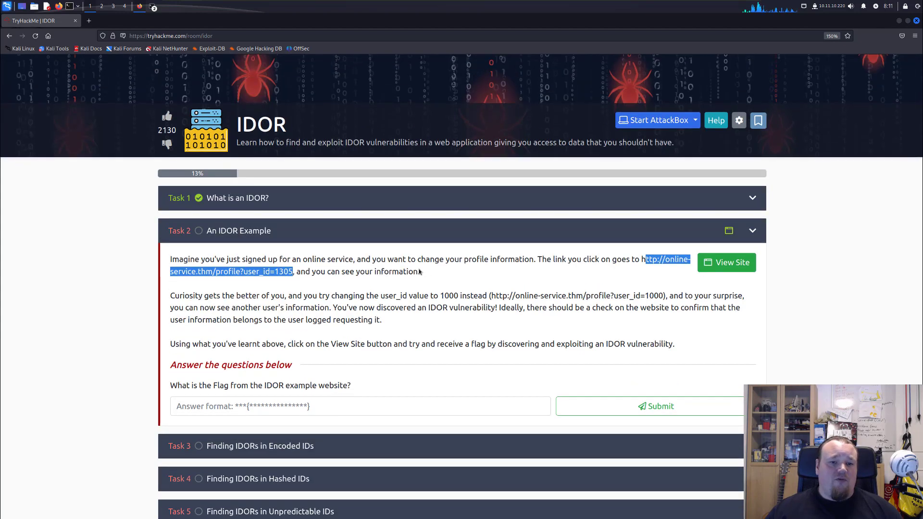
pyautogui.press('ctrl++')
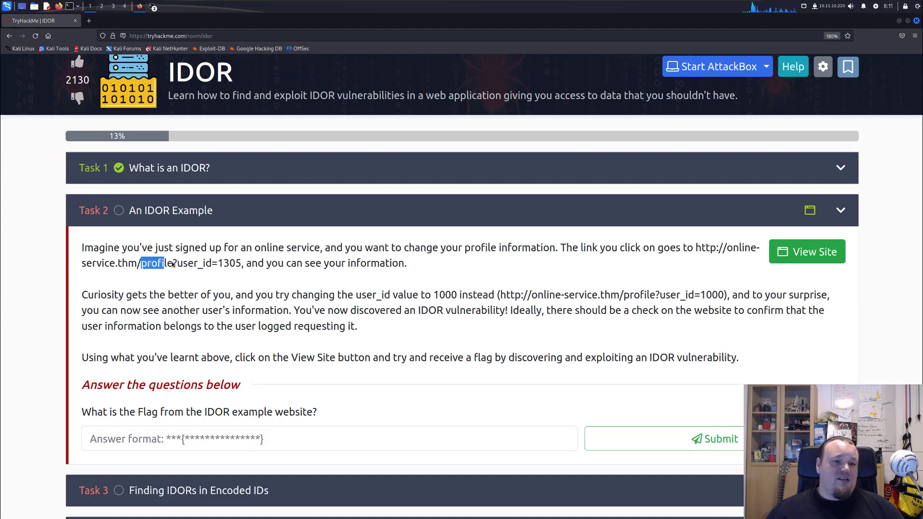
pyautogui.doubleClick(192, 263)
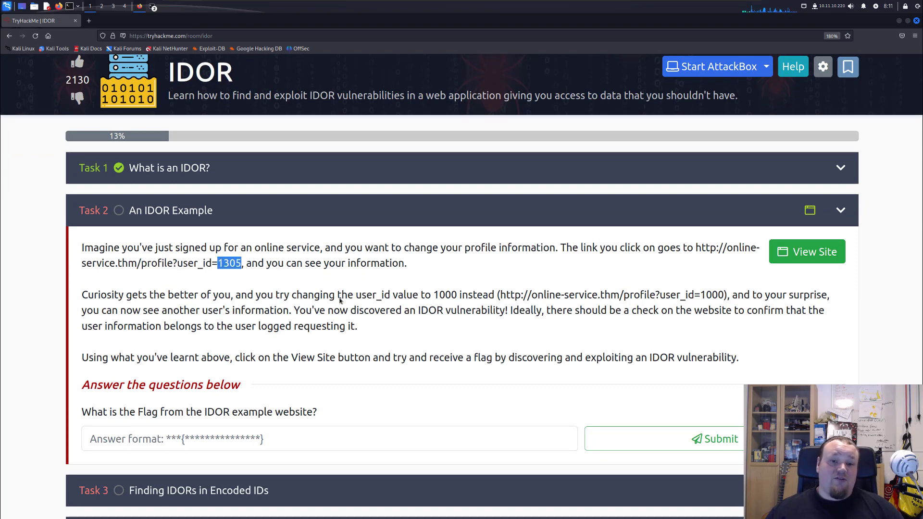
pyautogui.moveTo(451, 323)
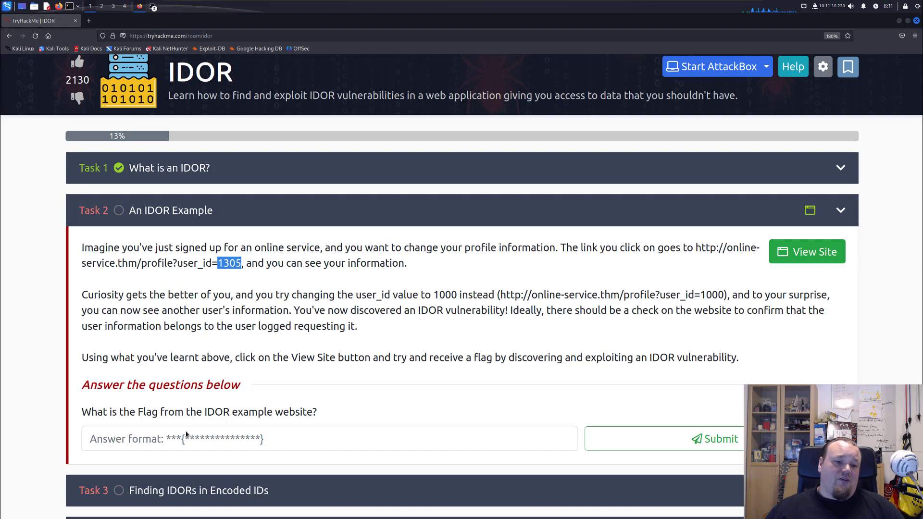
pyautogui.moveTo(253, 416)
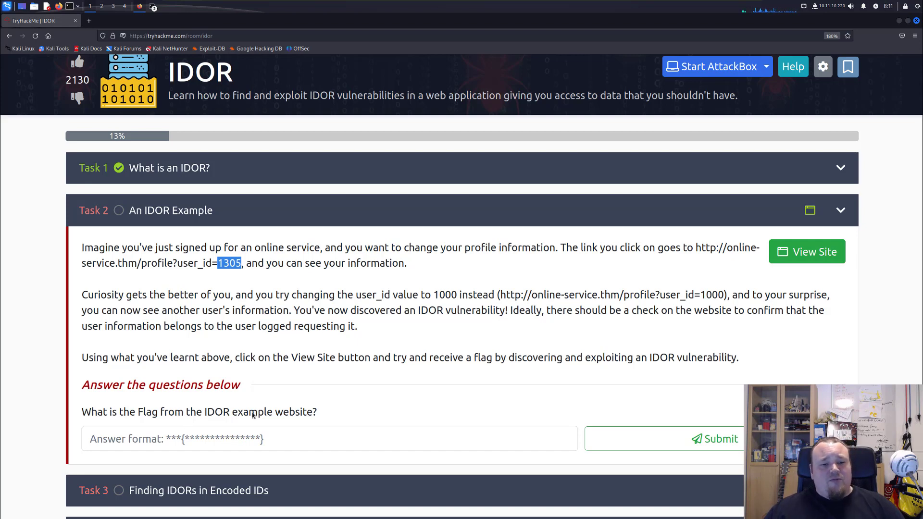
# Launch the Task 2 IDOR example site and review its exploit instruction.
pyautogui.click(806, 252)
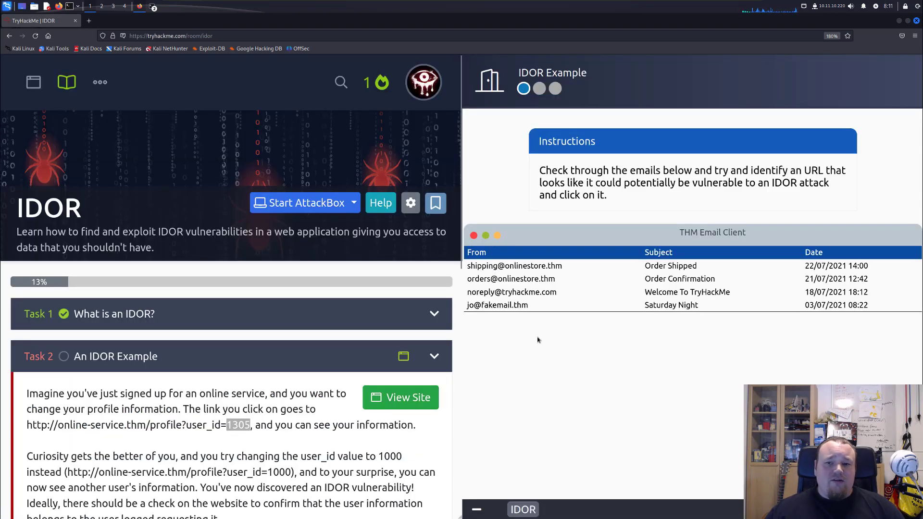
pyautogui.moveTo(688, 158)
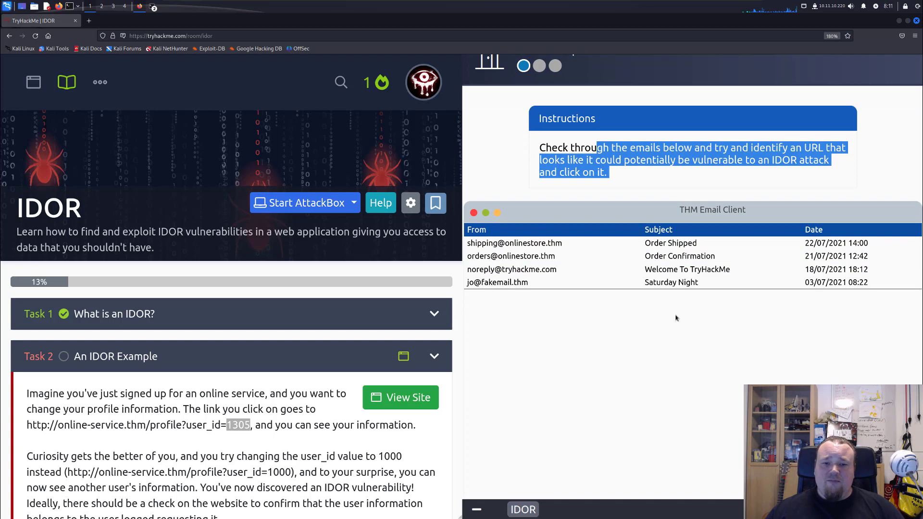
pyautogui.scroll(-3)
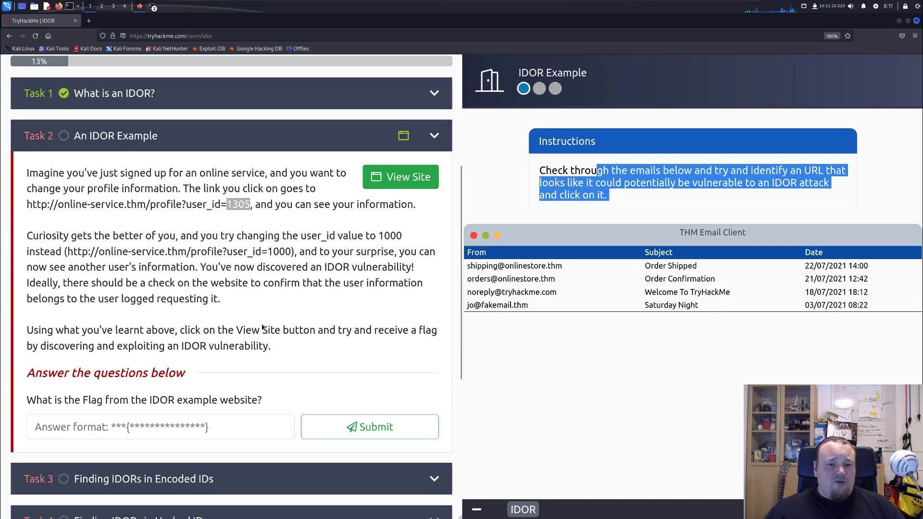
pyautogui.moveTo(47, 345); pyautogui.dragTo(230, 345)
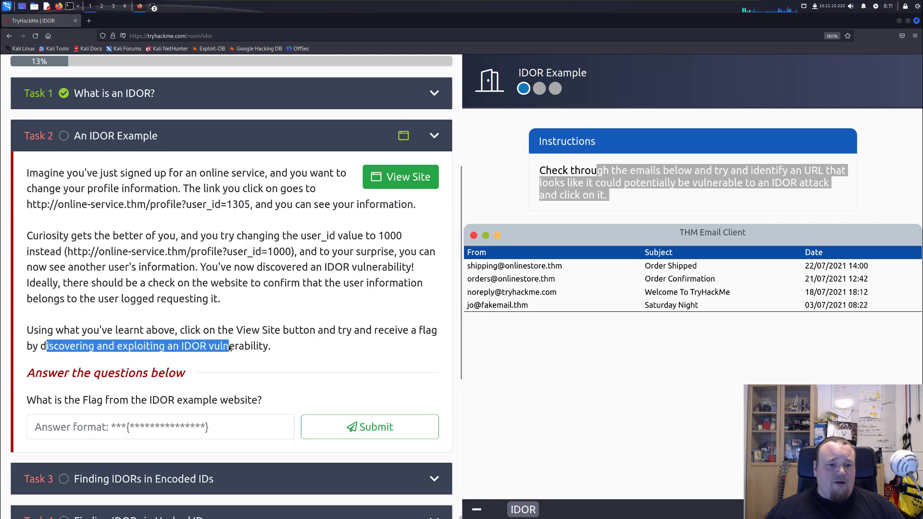
pyautogui.doubleClick(194, 345)
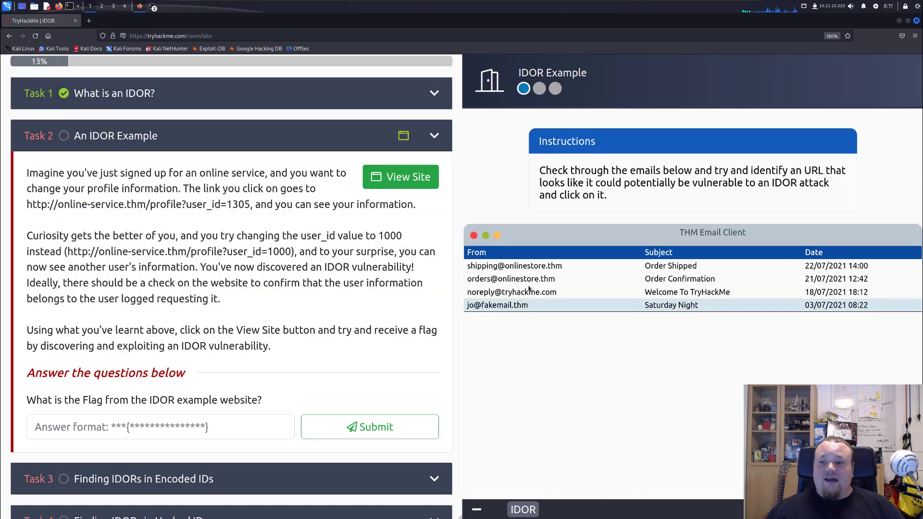
# Read the Order Shipped, Order Confirmation and Welcome emails, ending on Order Confirmation.
pyautogui.click(514, 265)
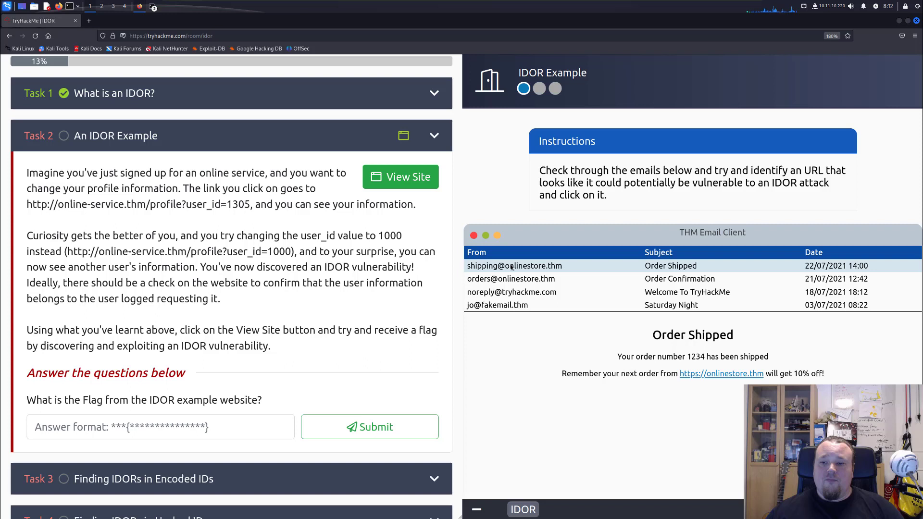
pyautogui.click(511, 279)
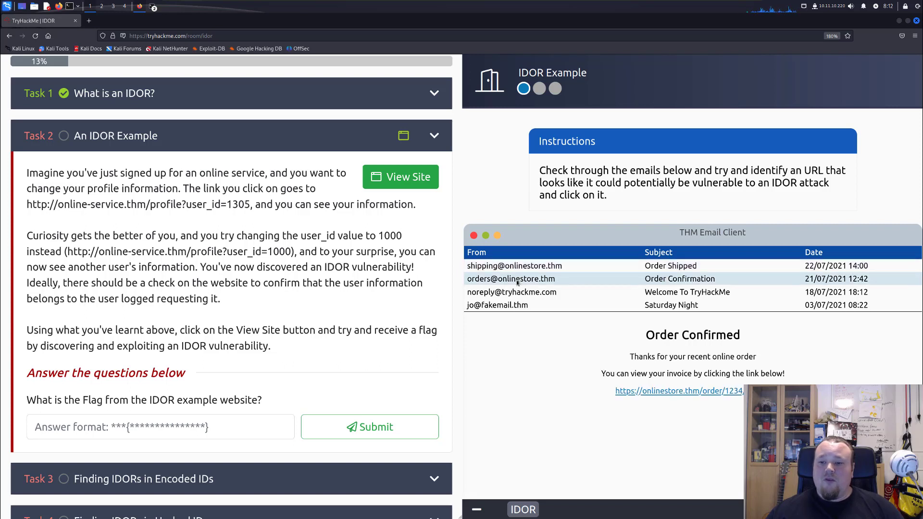
pyautogui.click(511, 293)
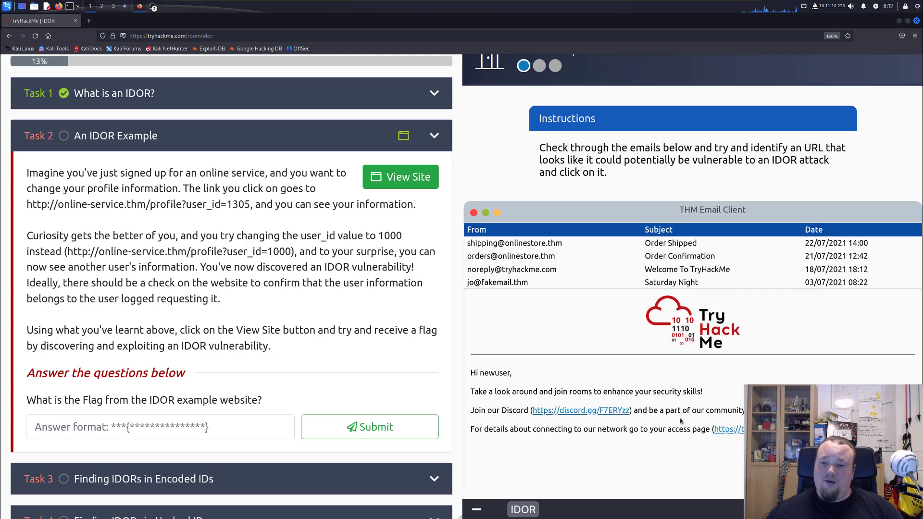
pyautogui.click(498, 283)
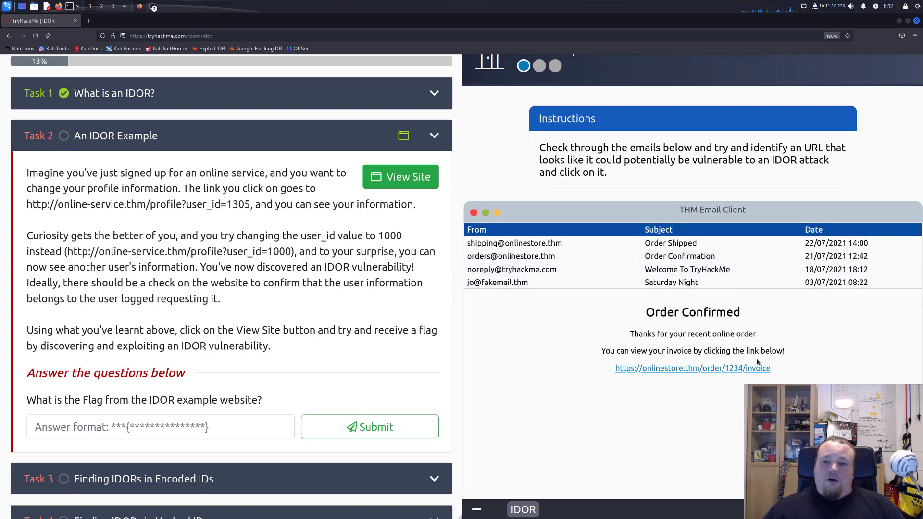
pyautogui.moveTo(783, 374)
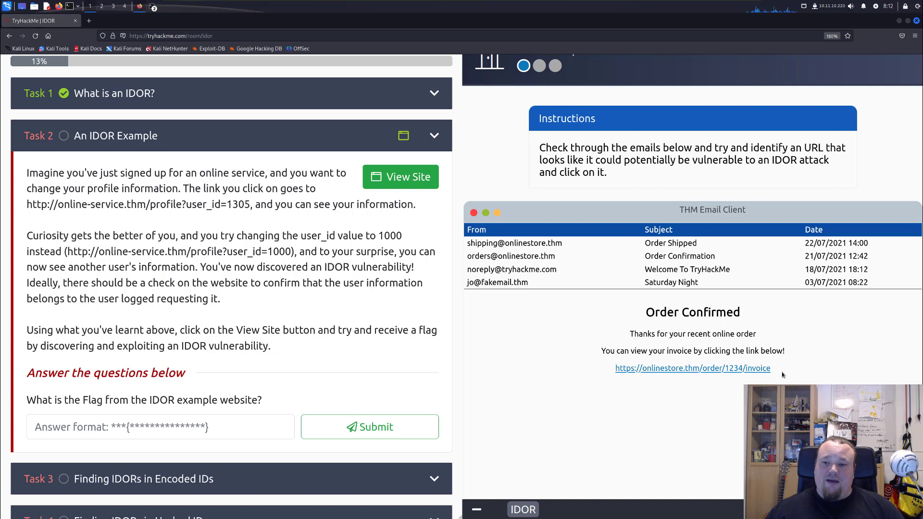
# Load the invoice with order ID 1000 instead of 1234 to reveal THM{IDOR-VULN-FOUND}.
pyautogui.click(692, 368)
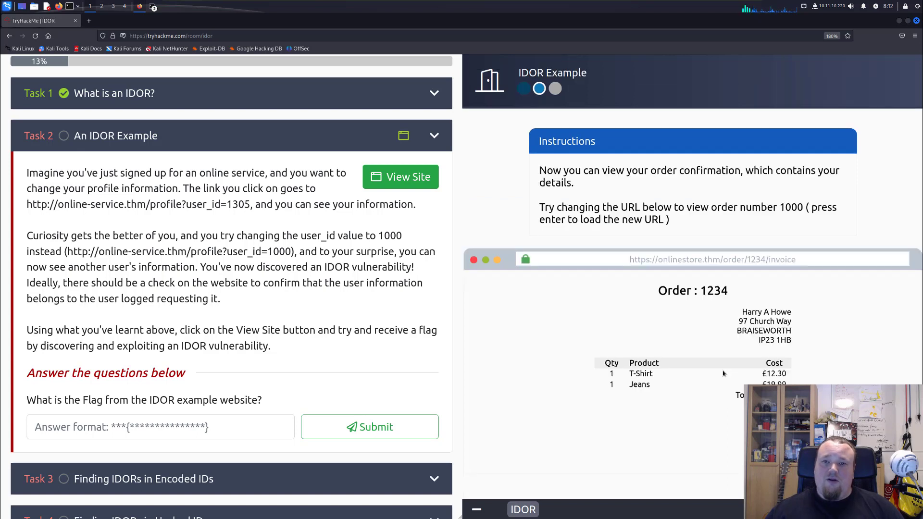
pyautogui.moveTo(759, 259)
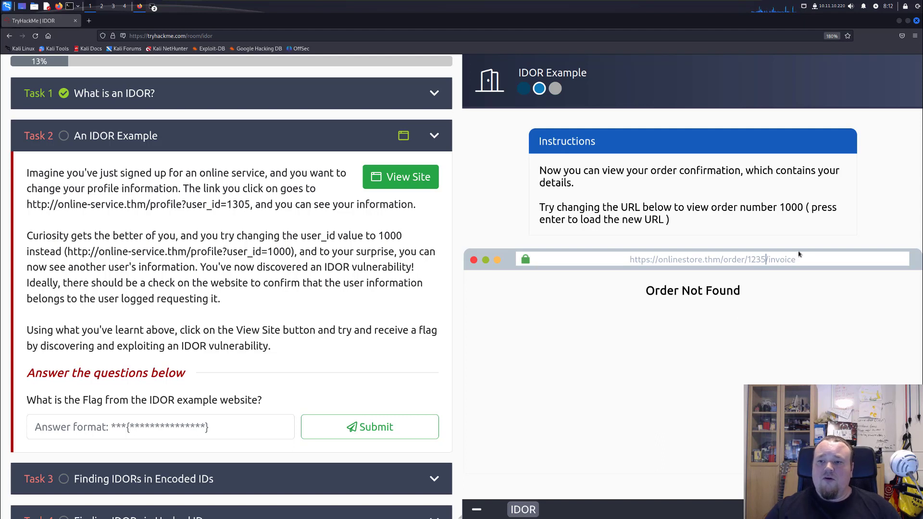
pyautogui.press('Backspace')
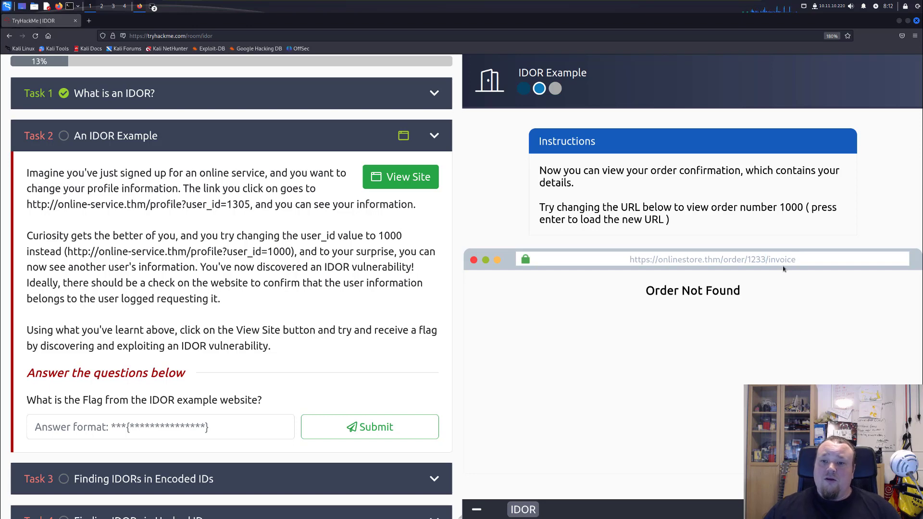
pyautogui.doubleClick(757, 259)
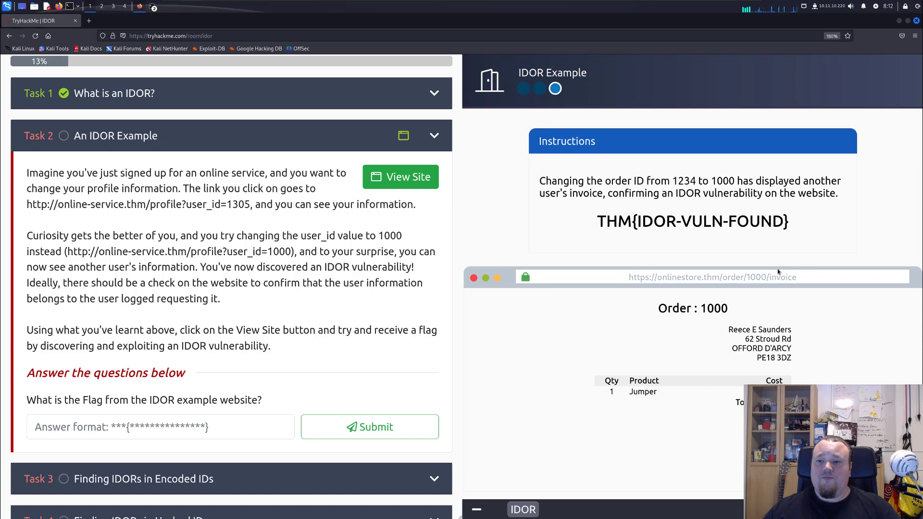
pyautogui.moveTo(599, 223)
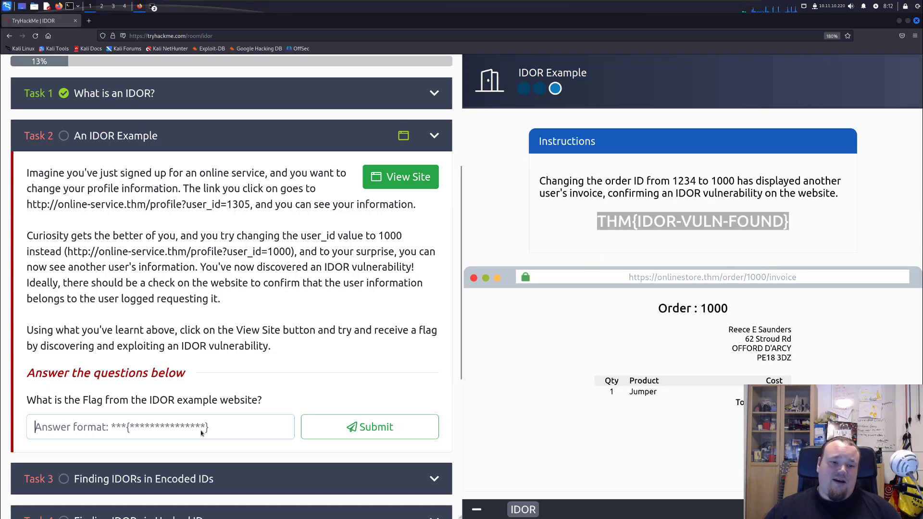
# Submit THM{IDOR-VULN-FOUND} as Task 2's answer and review the order number in the invoice URL.
pyautogui.click(369, 427)
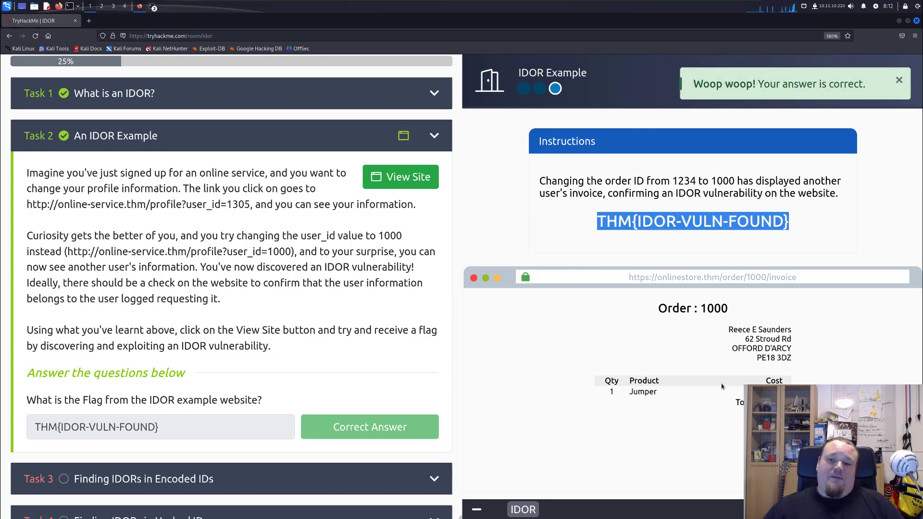
pyautogui.moveTo(745, 301)
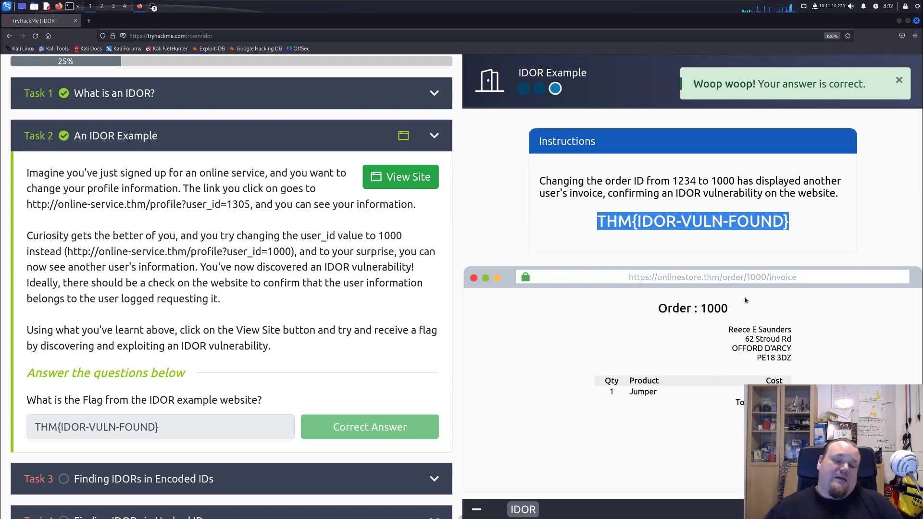
pyautogui.doubleClick(755, 276)
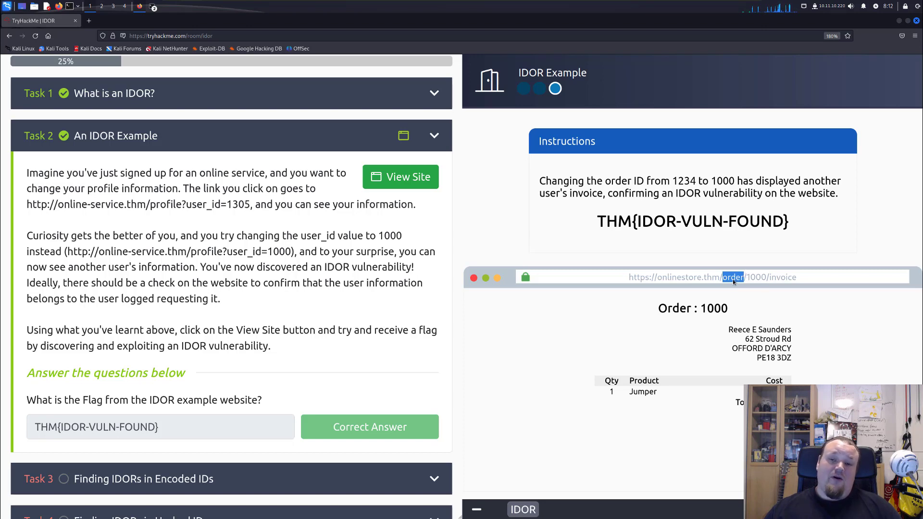
pyautogui.moveTo(727, 283)
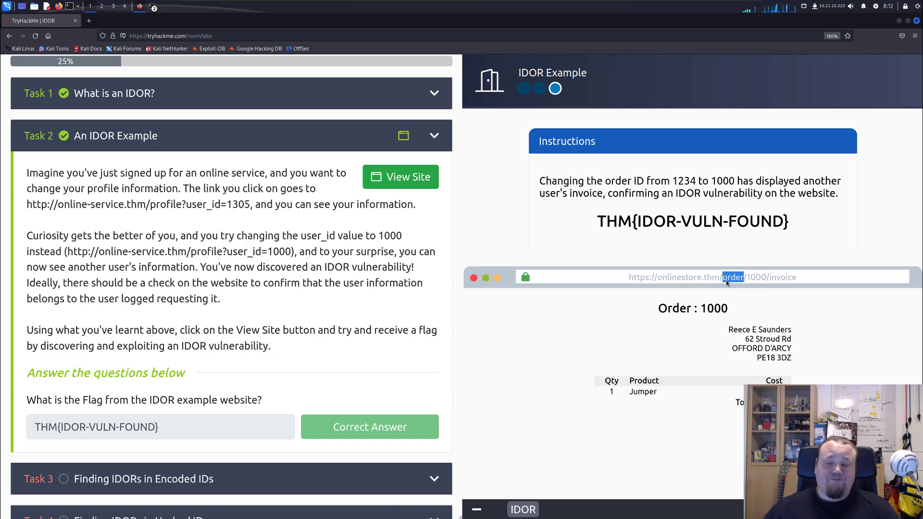
pyautogui.doubleClick(756, 277)
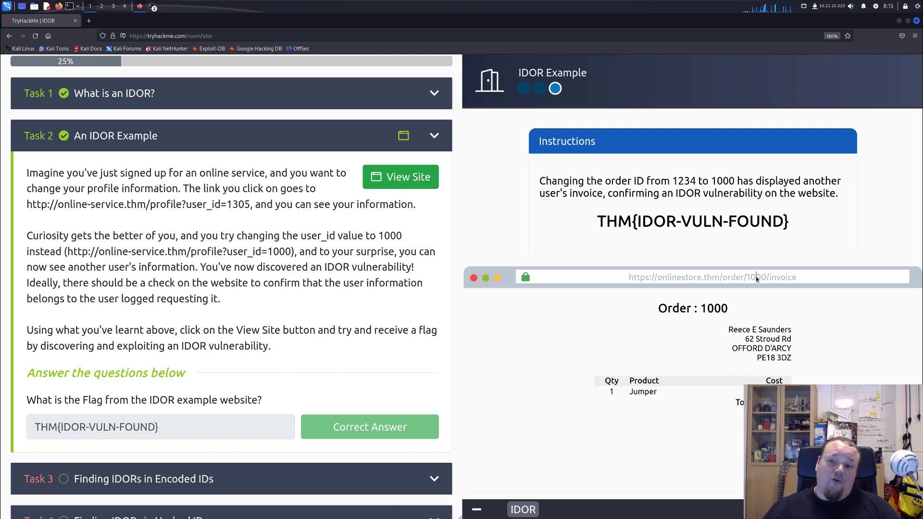
pyautogui.doubleClick(756, 277)
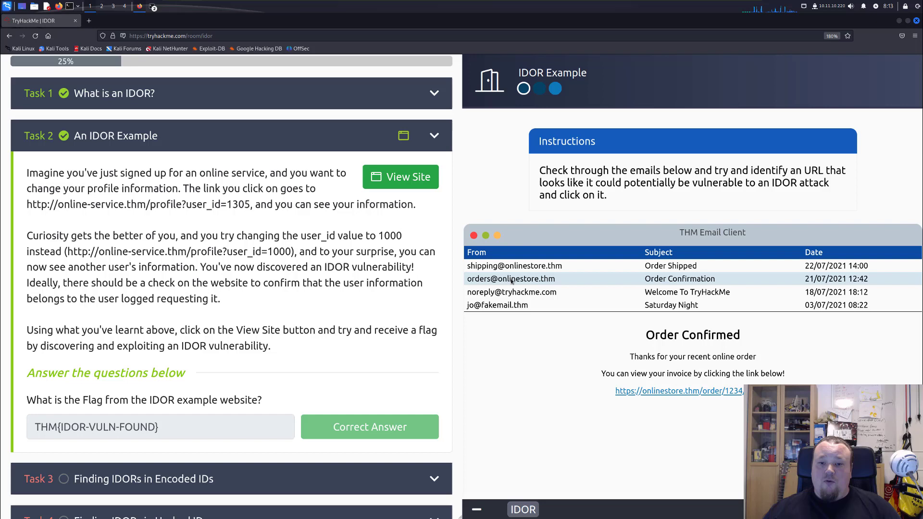
# Reopen the Order Confirmation email and follow its invoice link again.
pyautogui.click(506, 306)
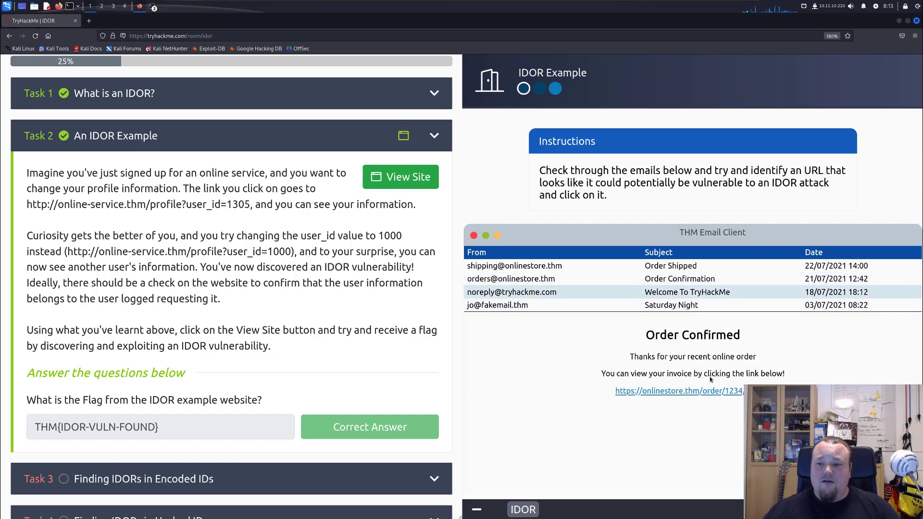
pyautogui.click(679, 390)
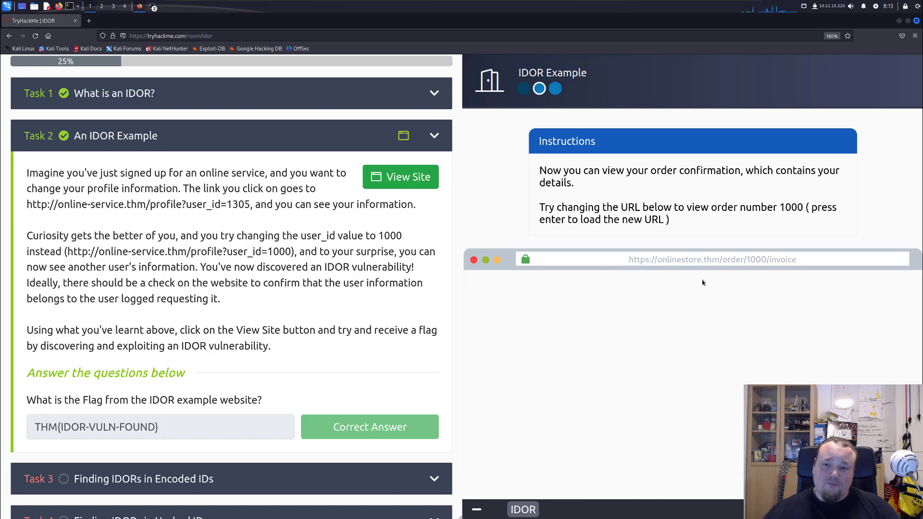
pyautogui.moveTo(301, 387)
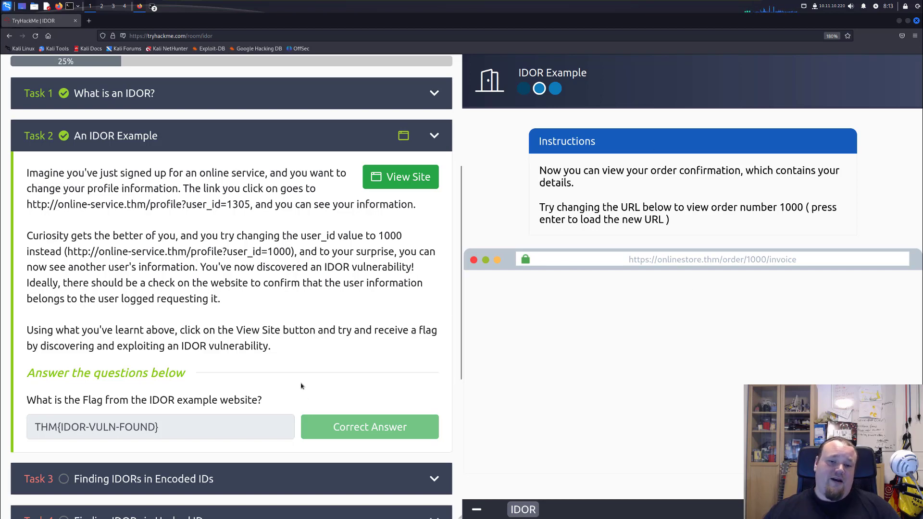
pyautogui.moveTo(422, 168)
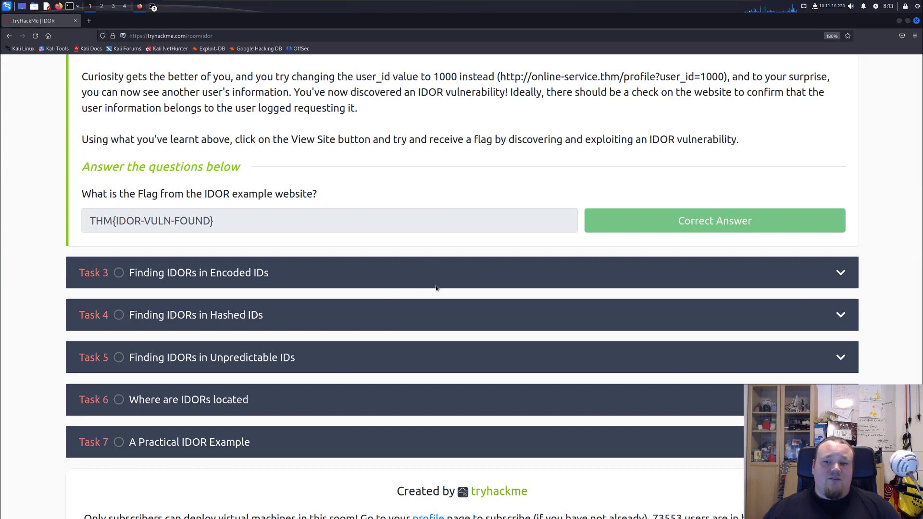
# Answer Task 3's encoding question with base64 and move on to Task 4.
pyautogui.scroll(-3)
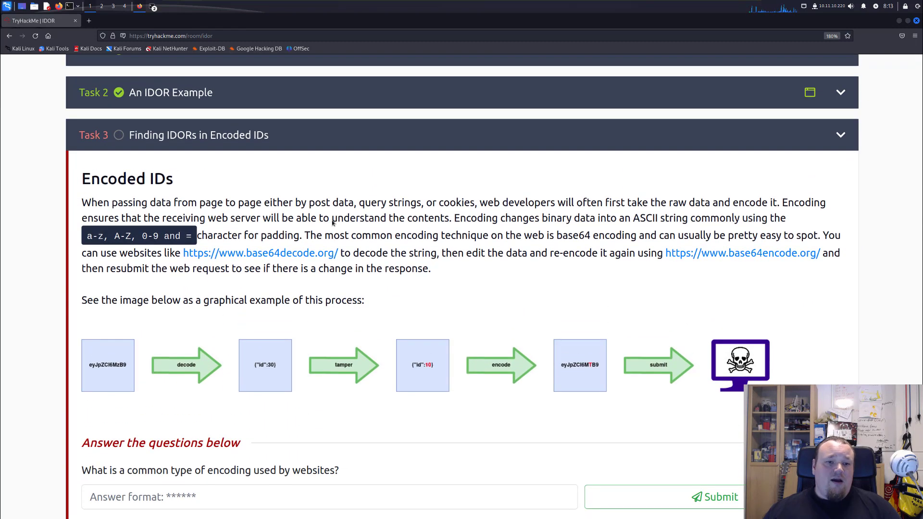
pyautogui.scroll(-3)
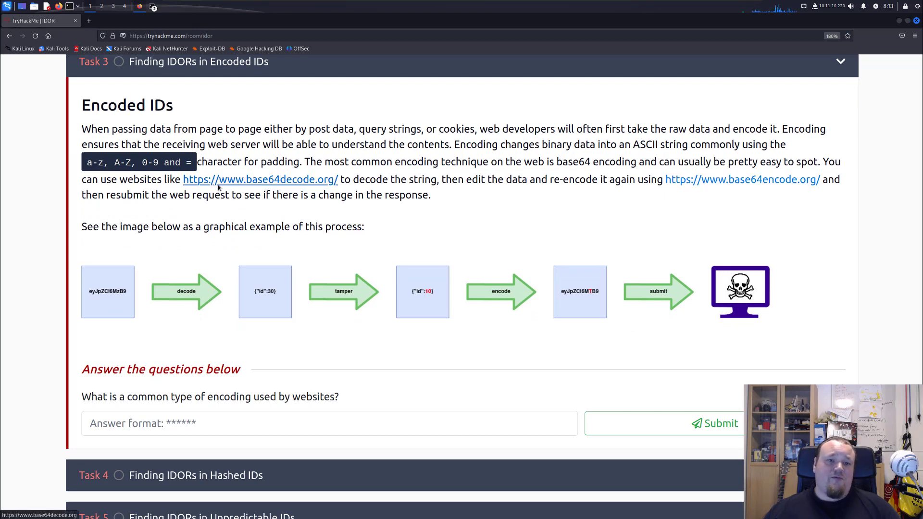
pyautogui.moveTo(194, 159)
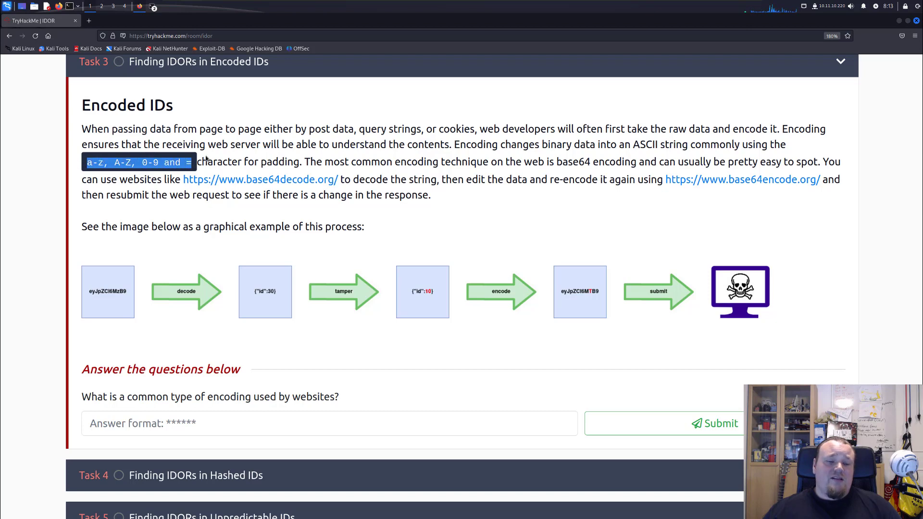
pyautogui.moveTo(288, 156)
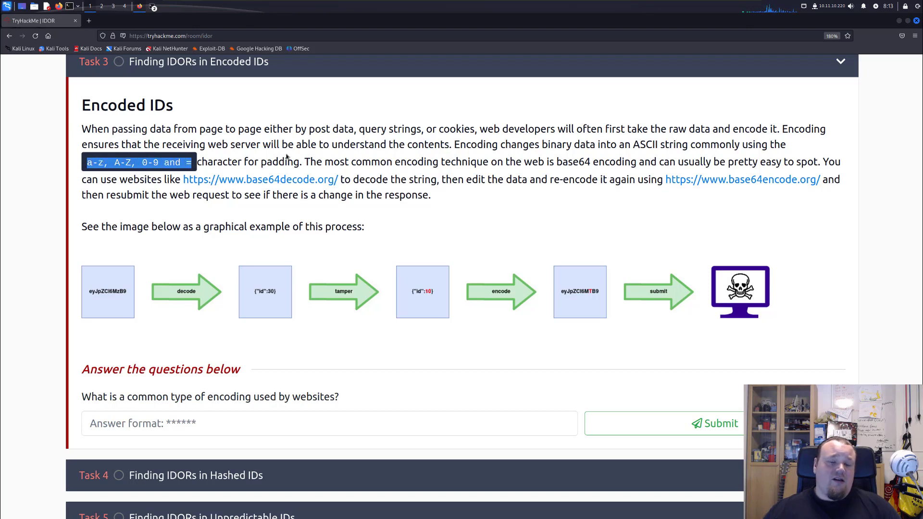
pyautogui.moveTo(93, 174)
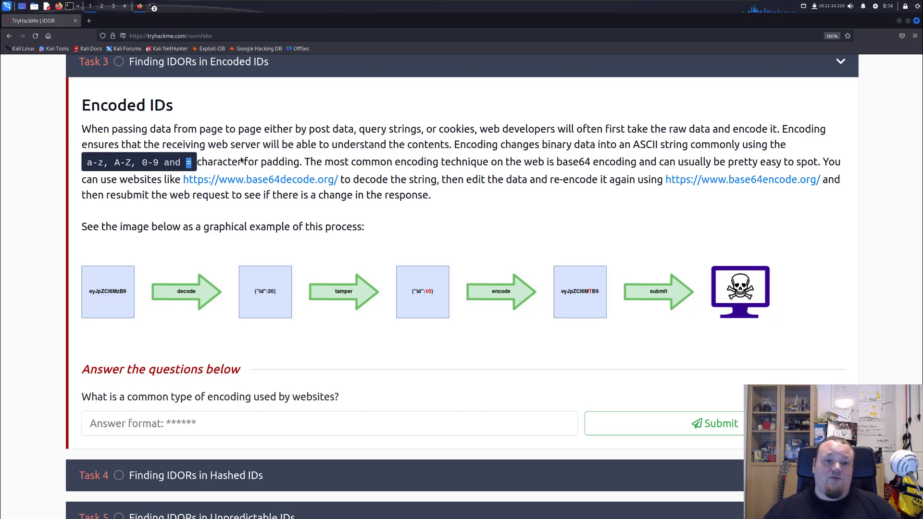
pyautogui.moveTo(601, 281)
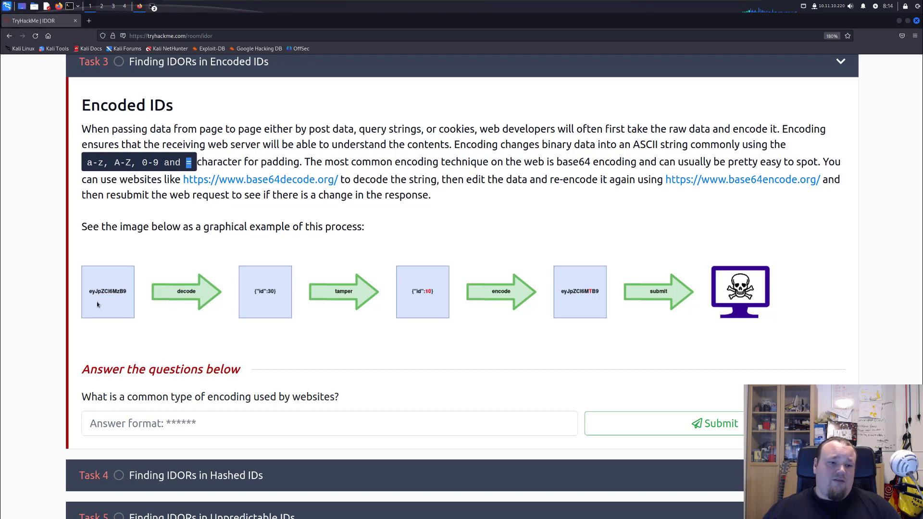
pyautogui.moveTo(83, 401)
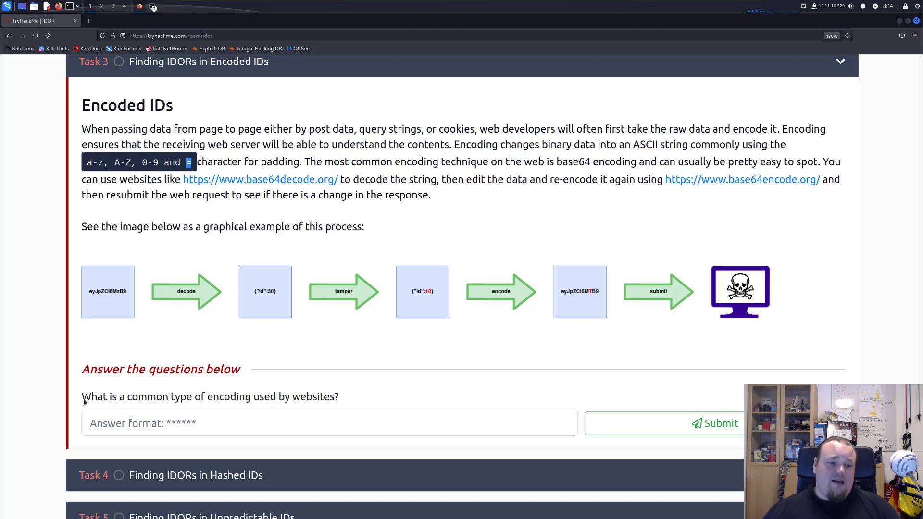
pyautogui.moveTo(81, 396); pyautogui.dragTo(300, 395)
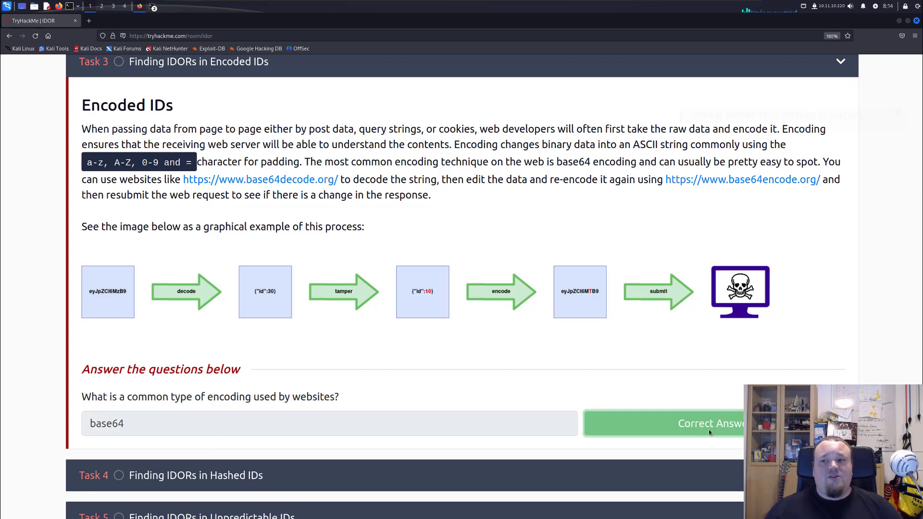
pyautogui.click(710, 423)
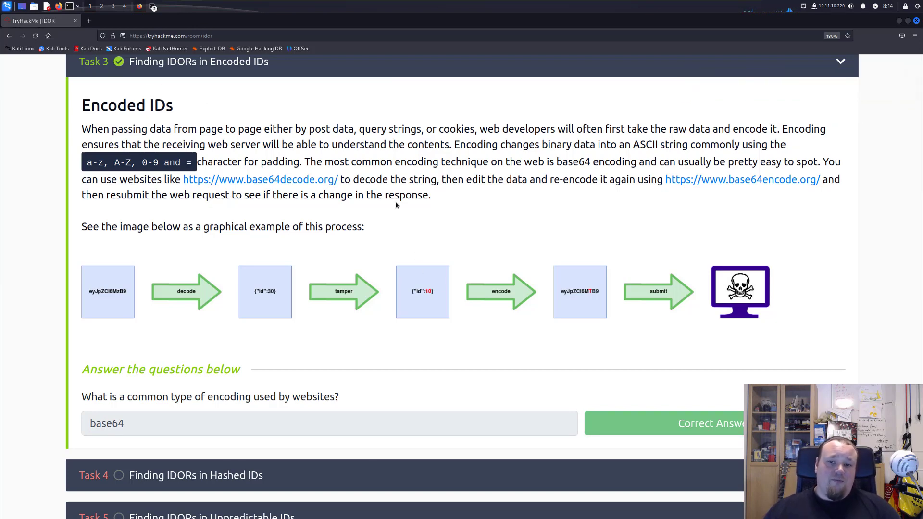
pyautogui.click(840, 61)
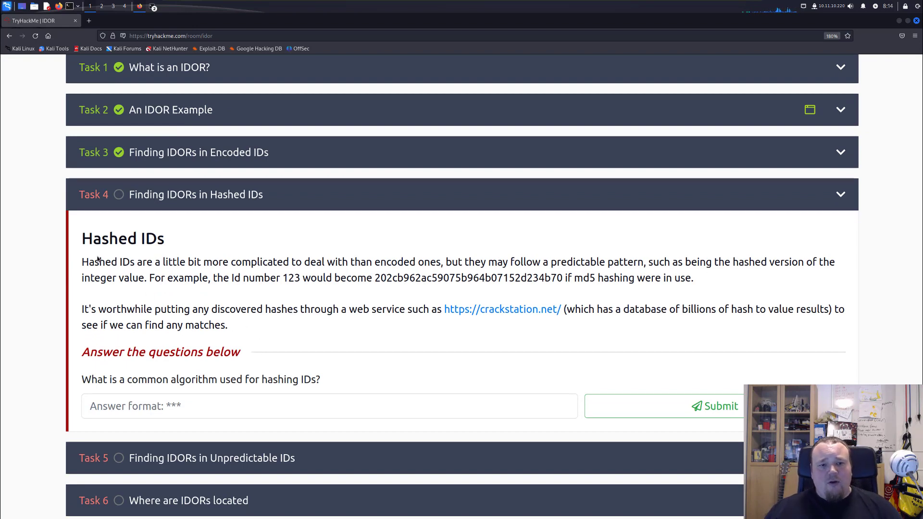
# Review the md5 hash example and hash lookup advice, then answer Task 4 with md5.
pyautogui.moveTo(99, 261); pyautogui.dragTo(336, 261)
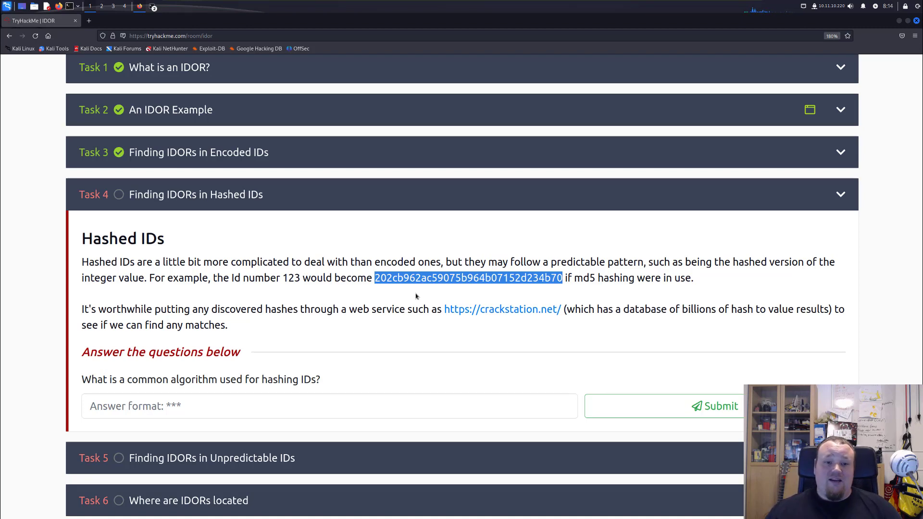
pyautogui.moveTo(231, 346)
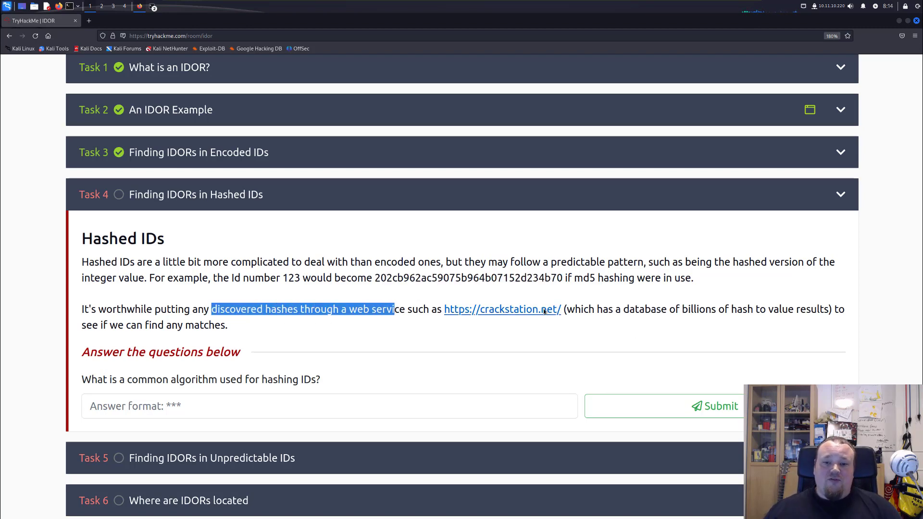
pyautogui.moveTo(565, 308); pyautogui.dragTo(766, 308)
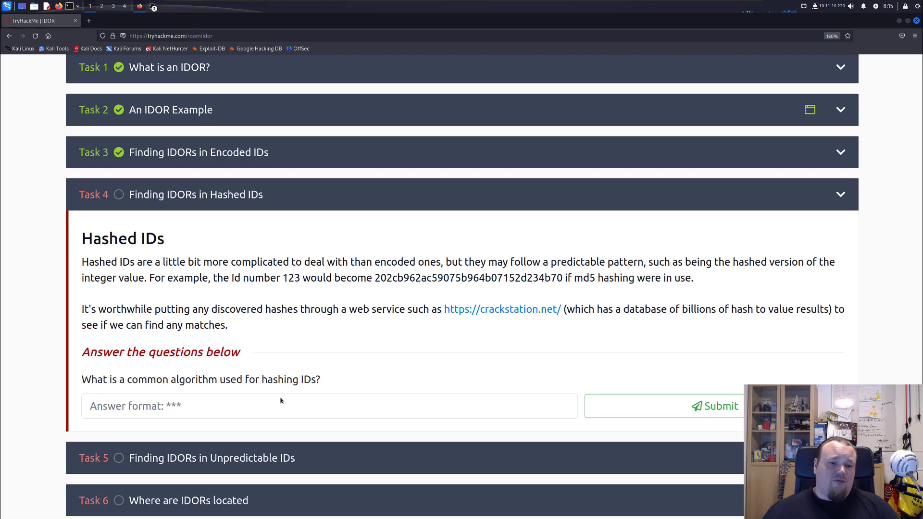
pyautogui.write('md5')
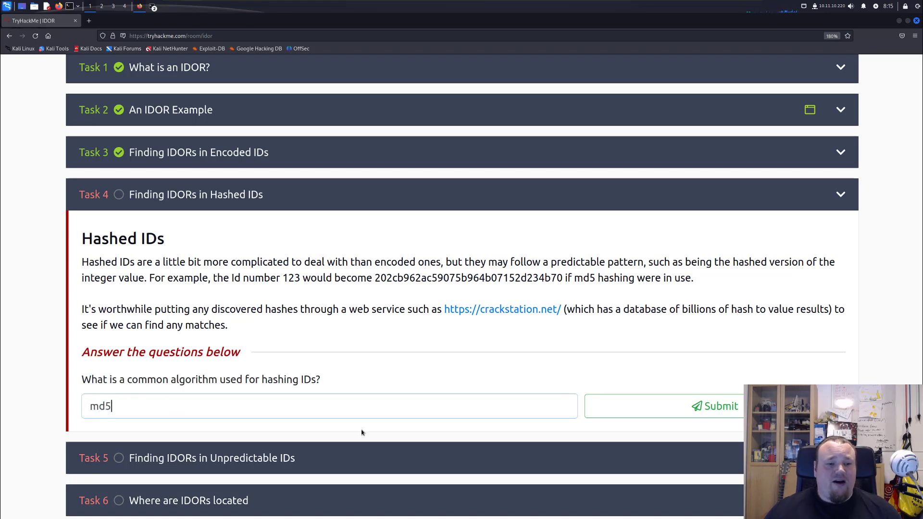
pyautogui.click(715, 405)
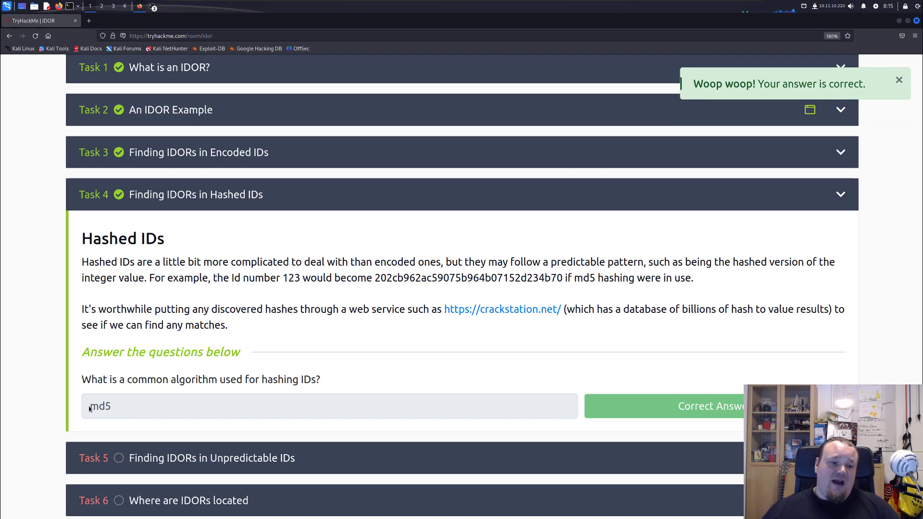
pyautogui.doubleClick(100, 405)
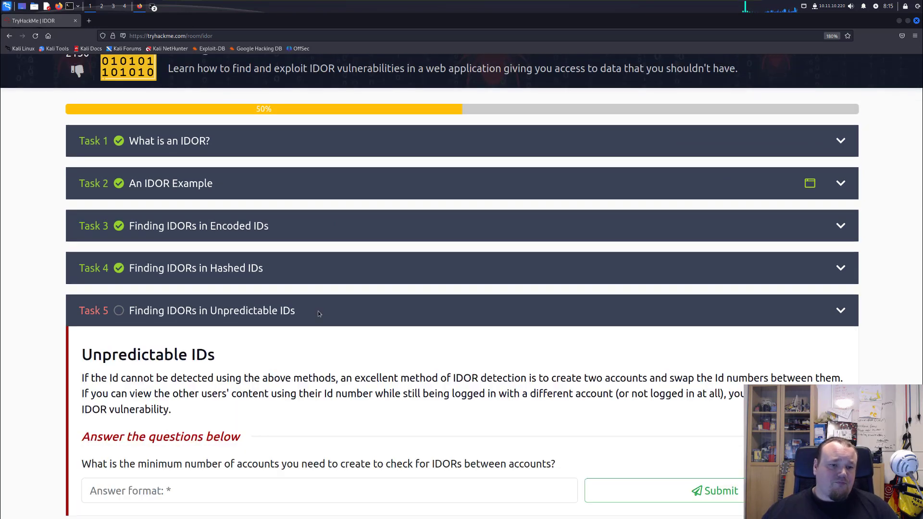
# Review Task 5's text on detecting IDORs by creating two accounts and swapping Ids.
pyautogui.scroll(-3)
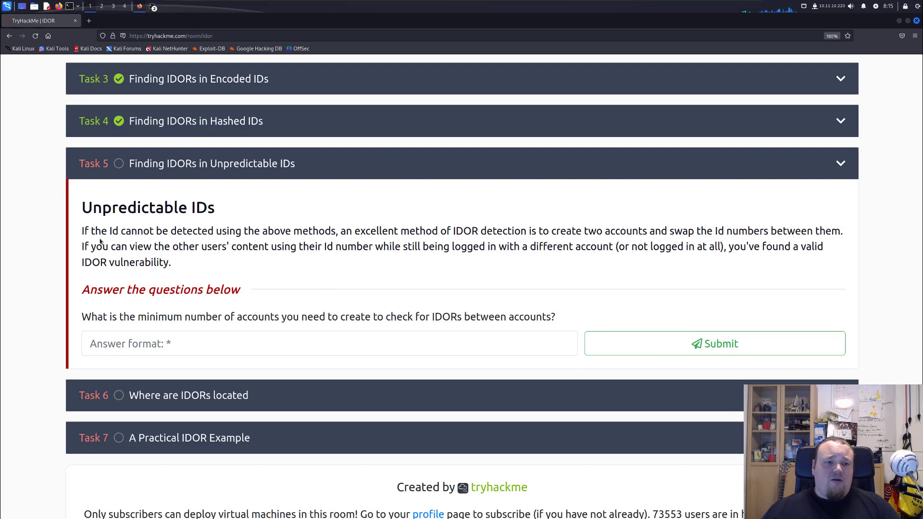
pyautogui.moveTo(81, 231); pyautogui.dragTo(311, 230)
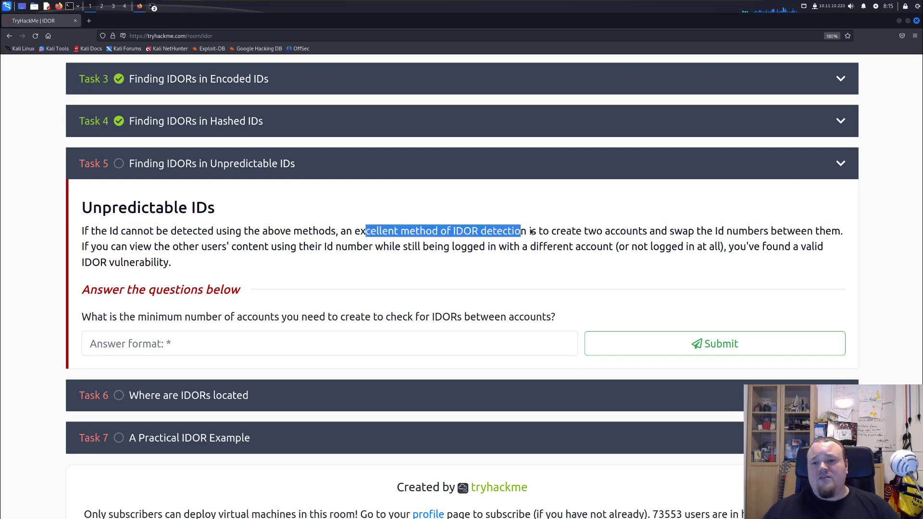
pyautogui.moveTo(518, 230); pyautogui.dragTo(800, 229)
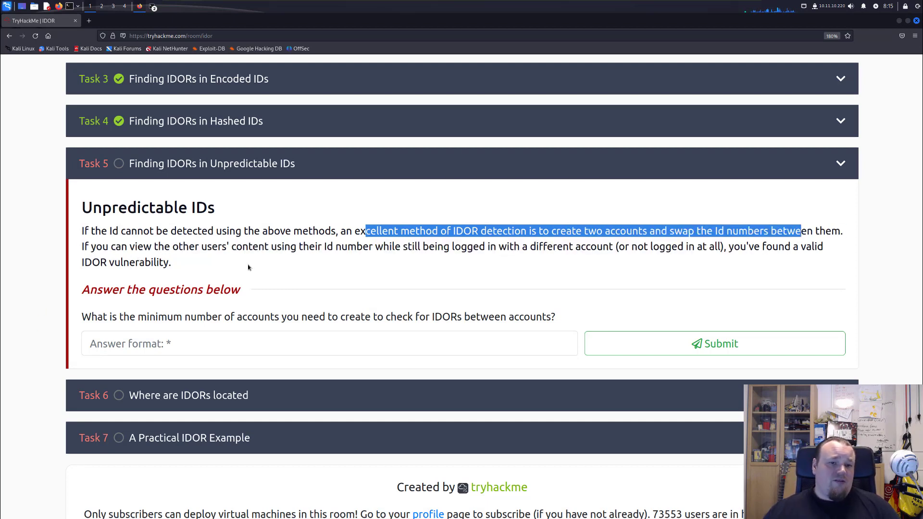
pyautogui.moveTo(277, 246); pyautogui.dragTo(422, 246)
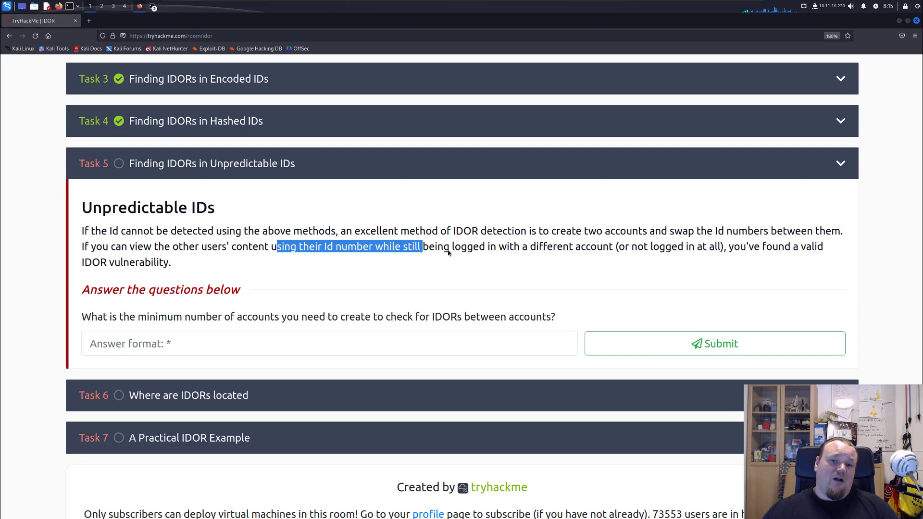
pyautogui.moveTo(422, 246); pyautogui.dragTo(510, 246)
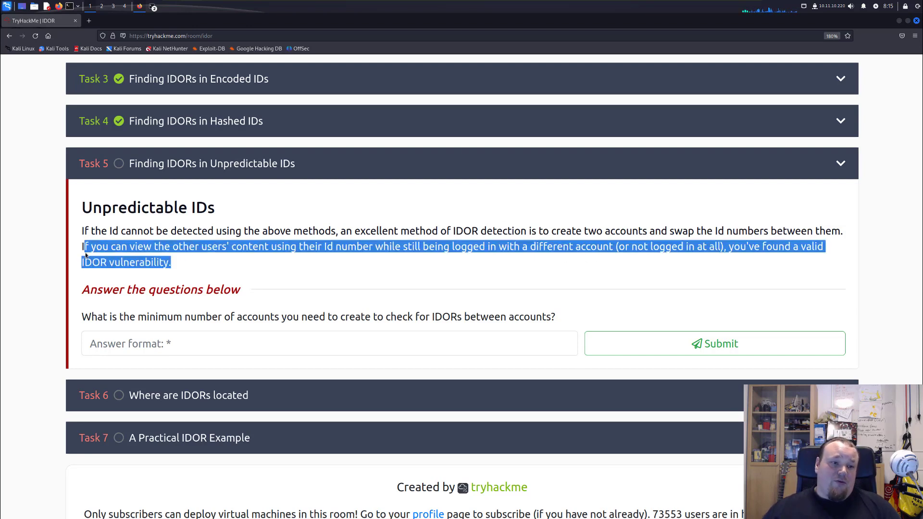
# Answer Task 5's minimum-accounts question with 2.
pyautogui.click(268, 271)
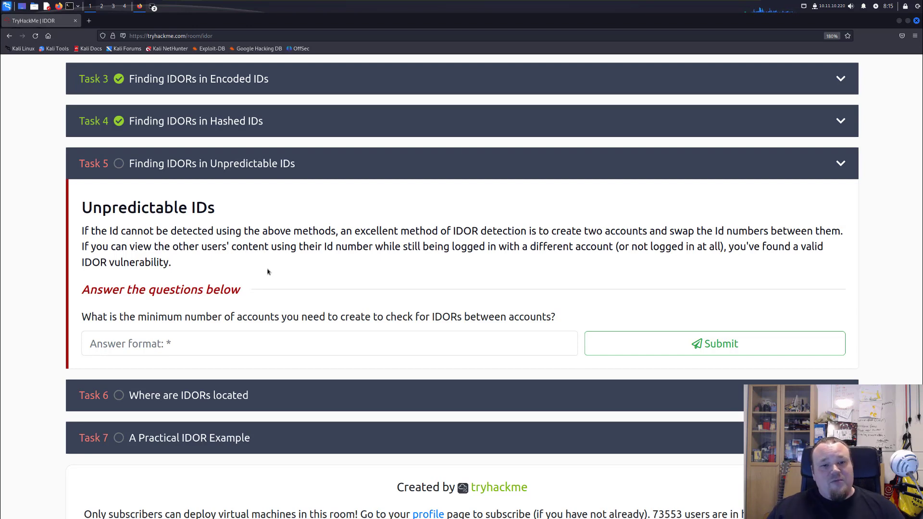
pyautogui.write('2')
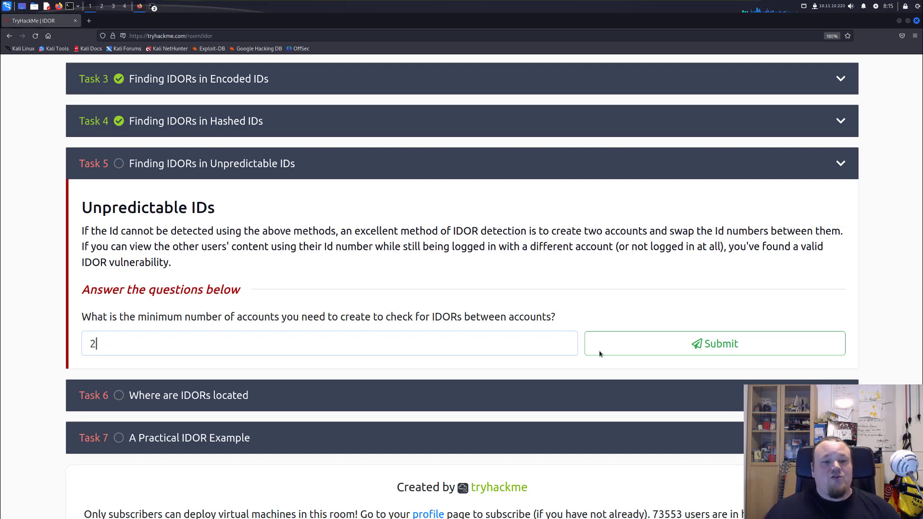
pyautogui.click(714, 343)
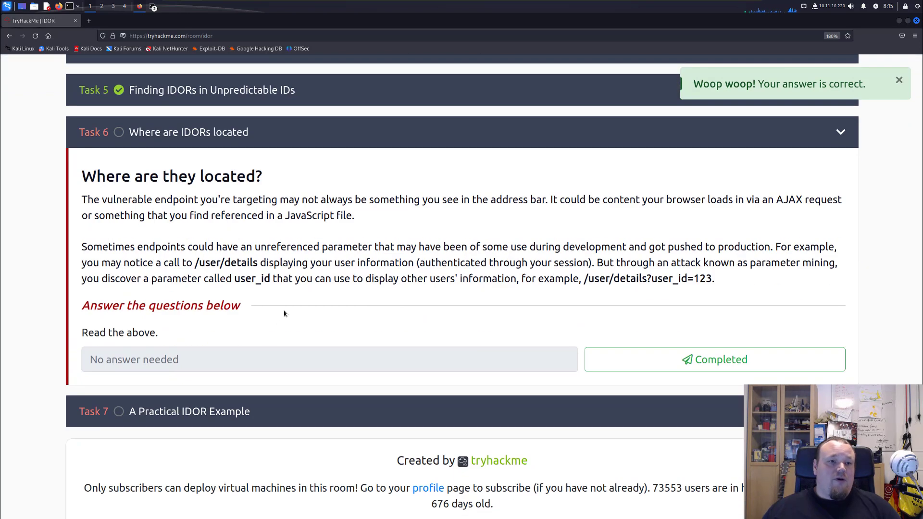
# Mark Task 6 on where IDORs are located as completed after noting the vulnerable-endpoint sentence.
pyautogui.moveTo(81, 199); pyautogui.dragTo(98, 214)
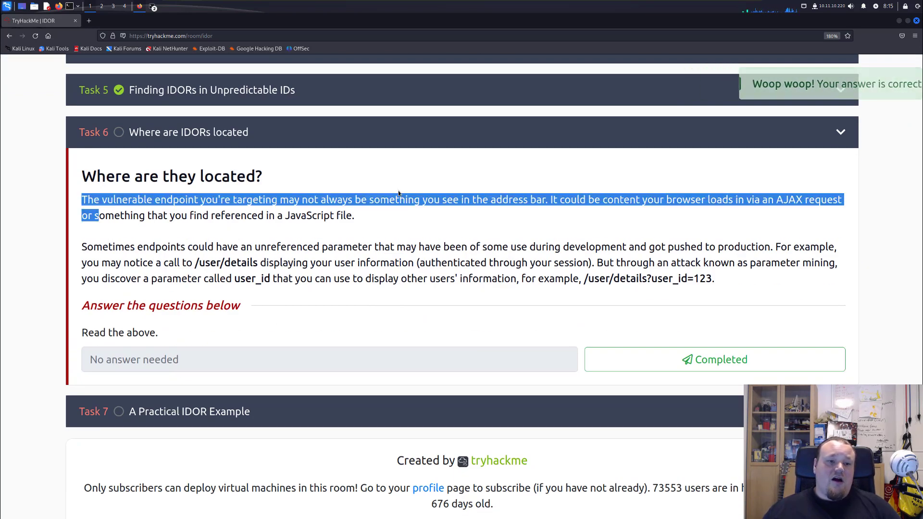
pyautogui.click(714, 359)
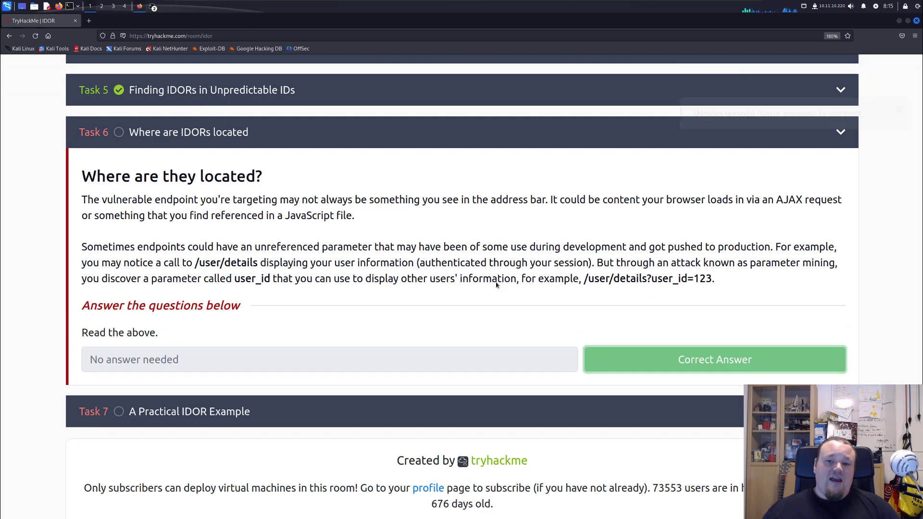
pyautogui.click(715, 360)
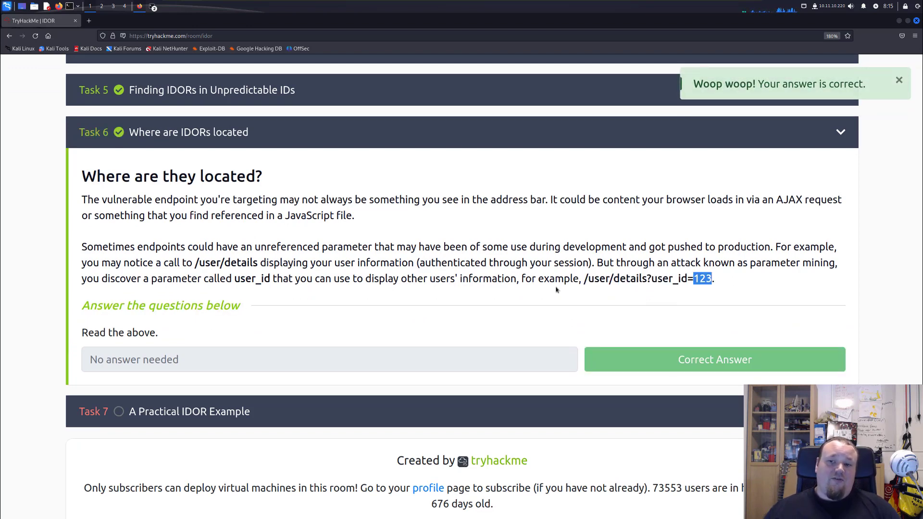
pyautogui.moveTo(633, 283)
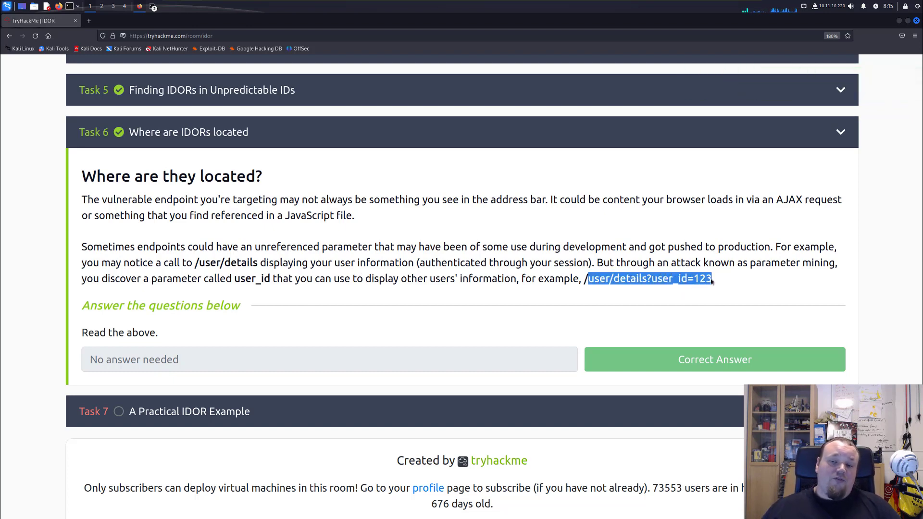
pyautogui.moveTo(767, 286)
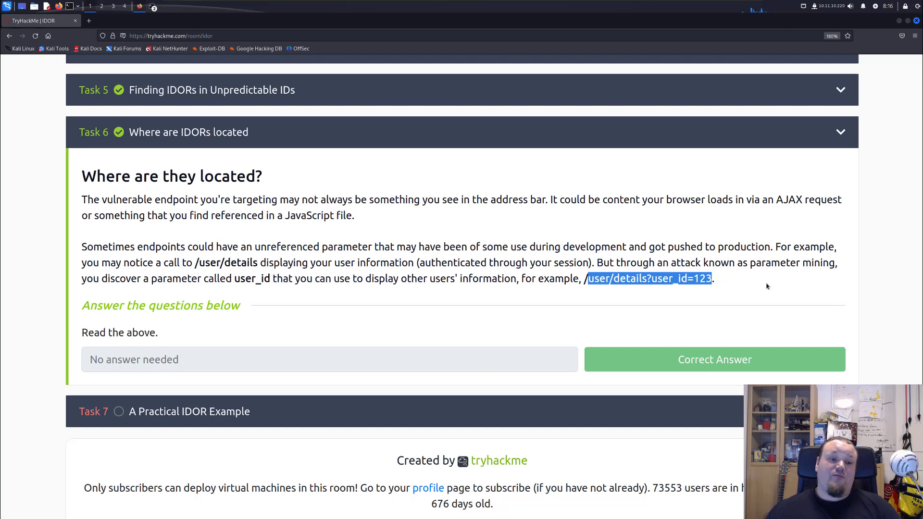
pyautogui.moveTo(346, 225)
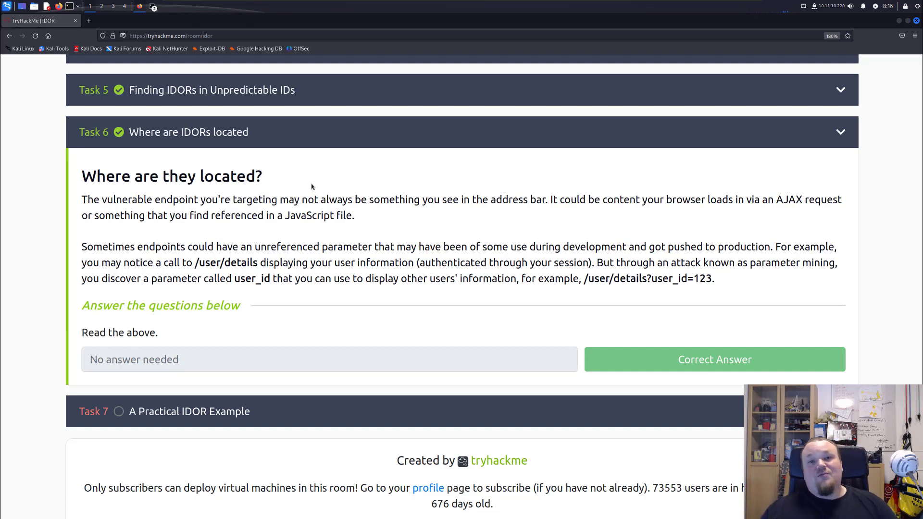
pyautogui.moveTo(298, 143)
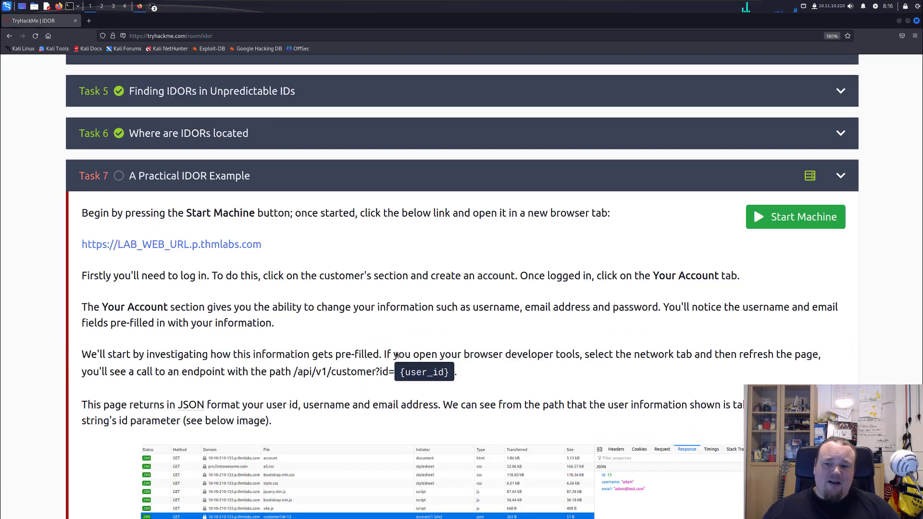
pyautogui.click(795, 217)
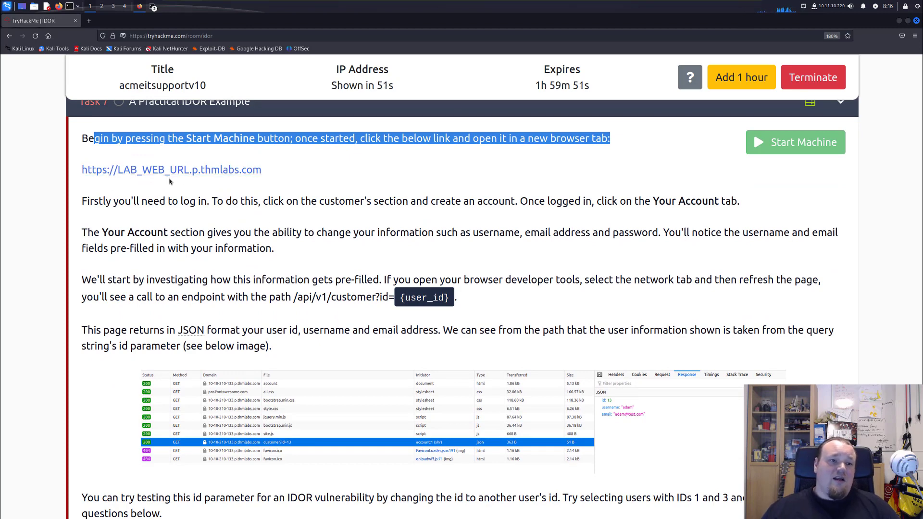
pyautogui.moveTo(186, 193)
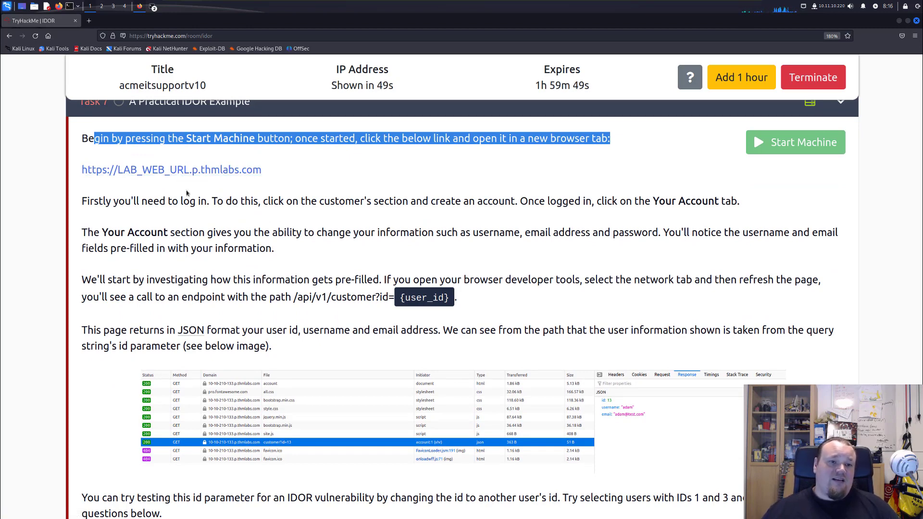
pyautogui.moveTo(223, 185)
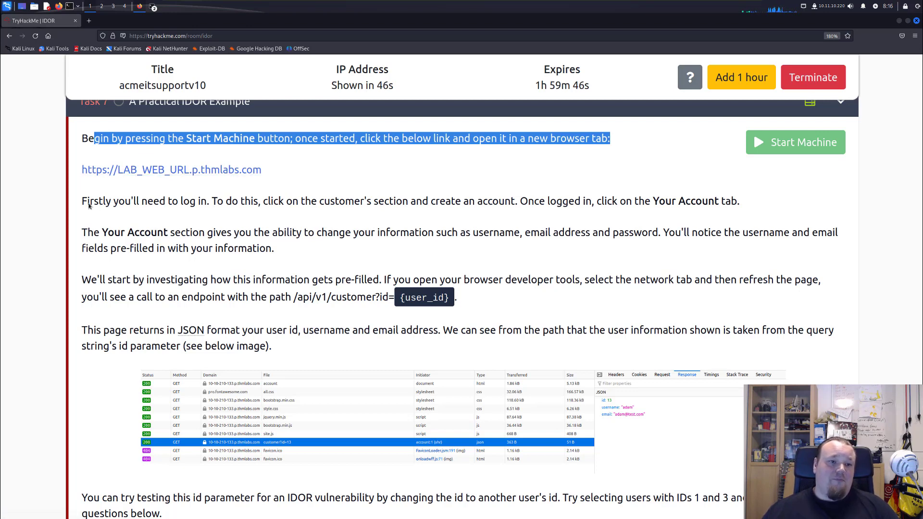
pyautogui.moveTo(83, 201); pyautogui.dragTo(537, 201)
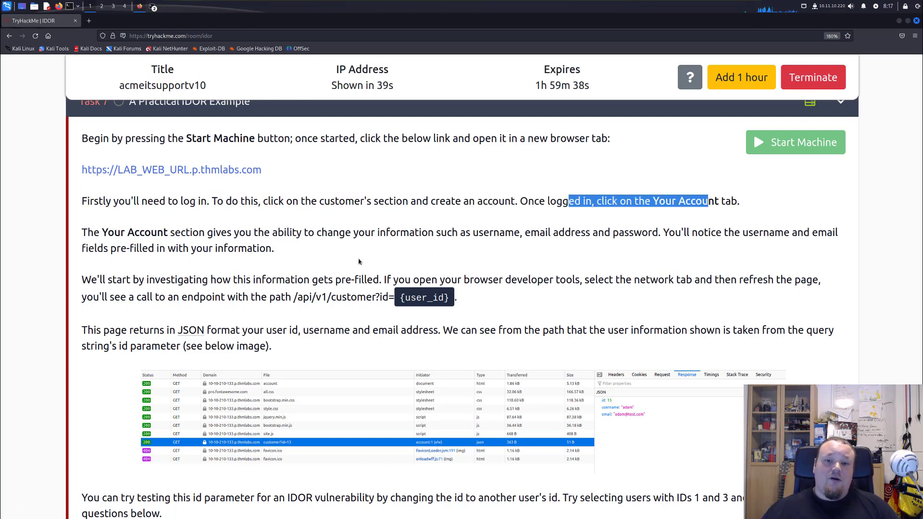
pyautogui.moveTo(84, 237)
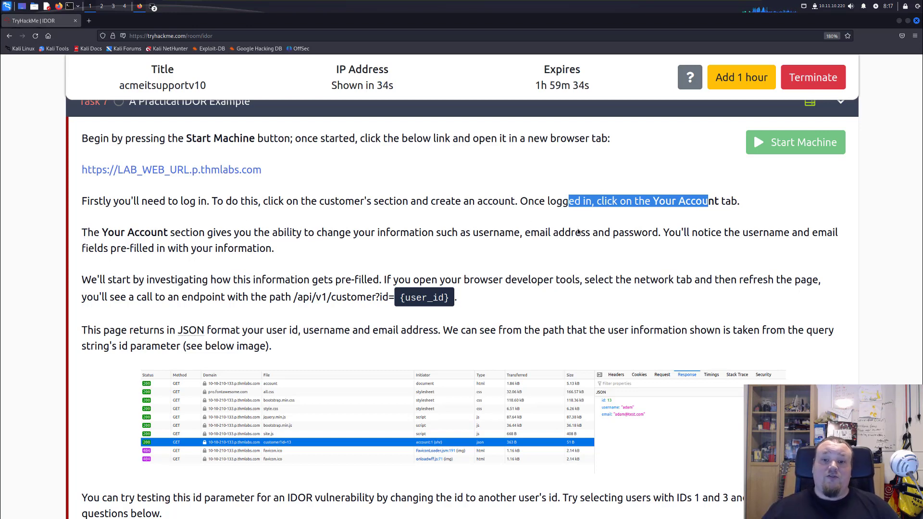
pyautogui.moveTo(665, 240)
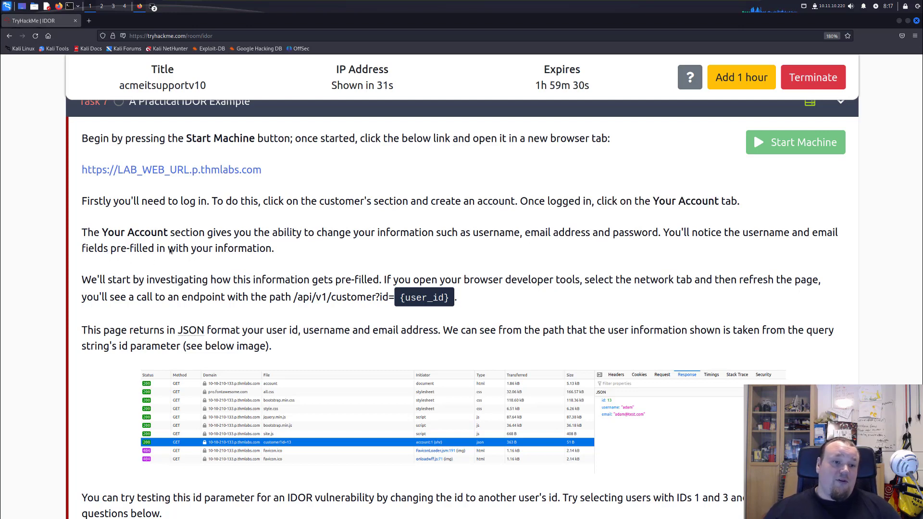
pyautogui.moveTo(81, 231); pyautogui.dragTo(274, 248)
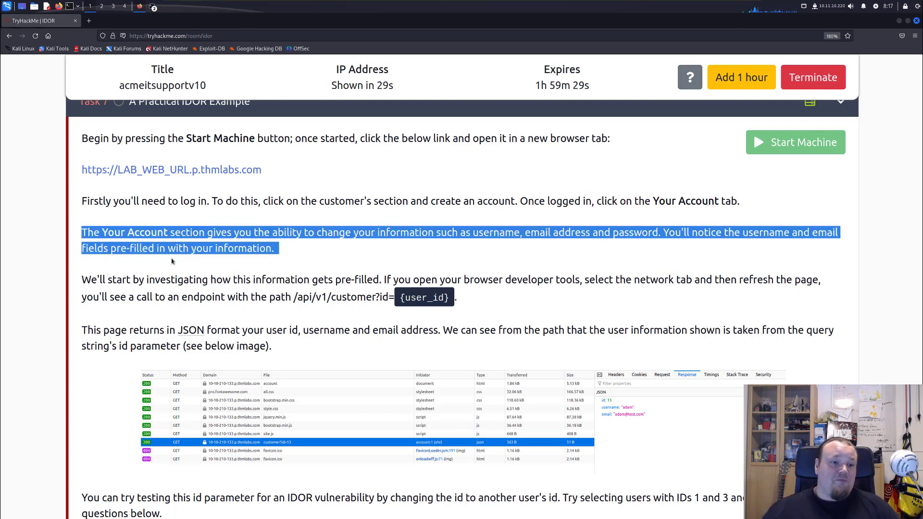
pyautogui.scroll(-3)
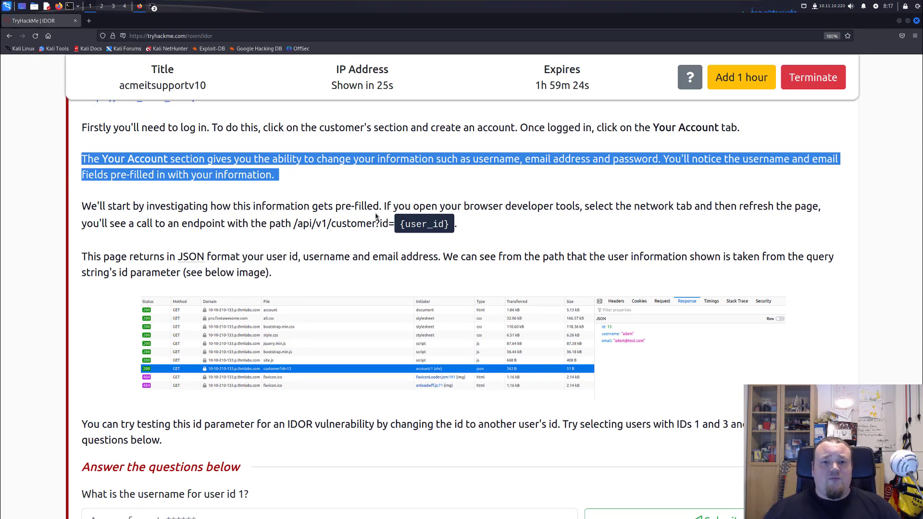
pyautogui.moveTo(387, 205); pyautogui.dragTo(553, 206)
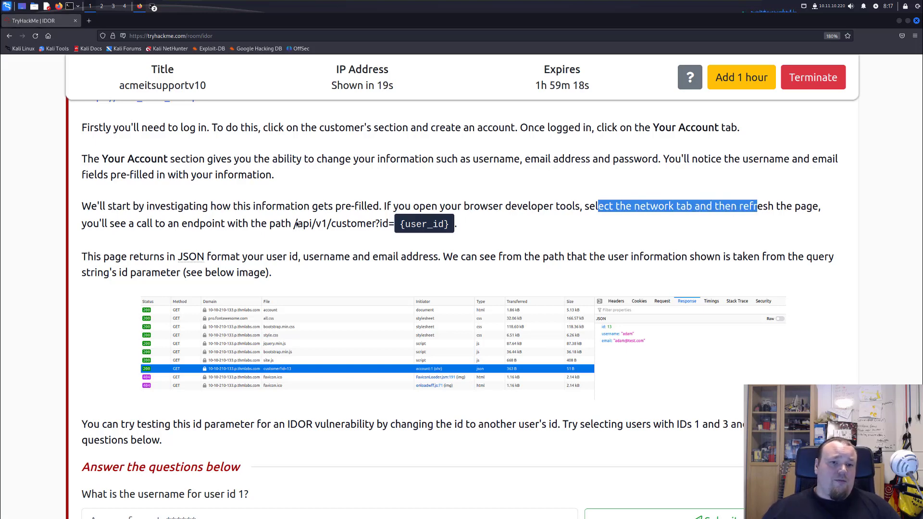
pyautogui.doubleClick(352, 222)
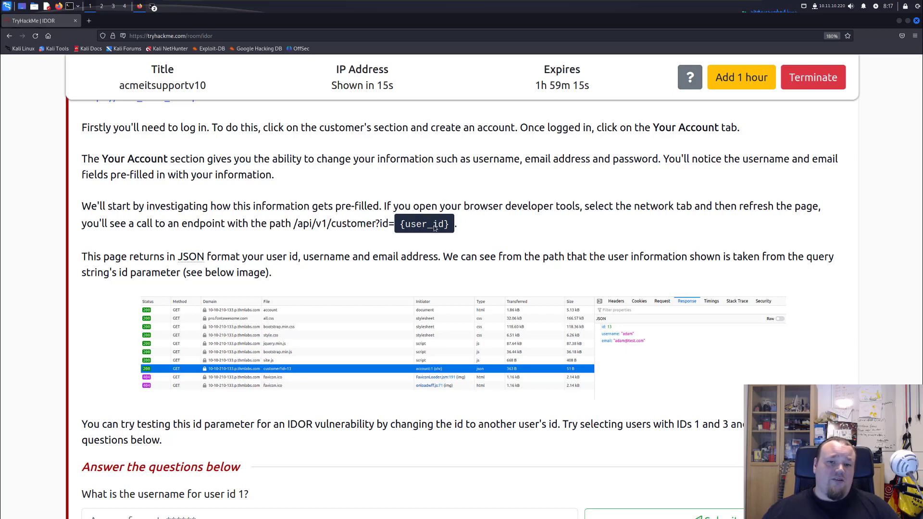
pyautogui.doubleClick(424, 225)
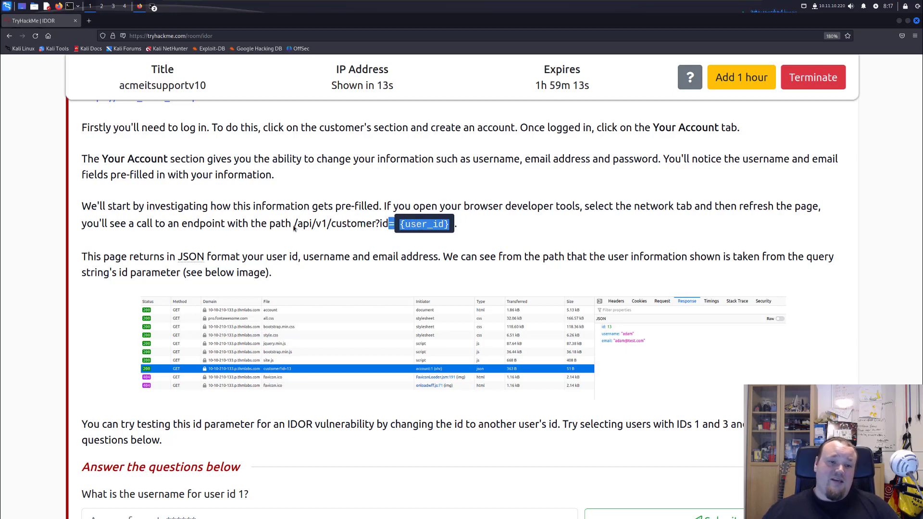
pyautogui.moveTo(88, 255); pyautogui.dragTo(232, 256)
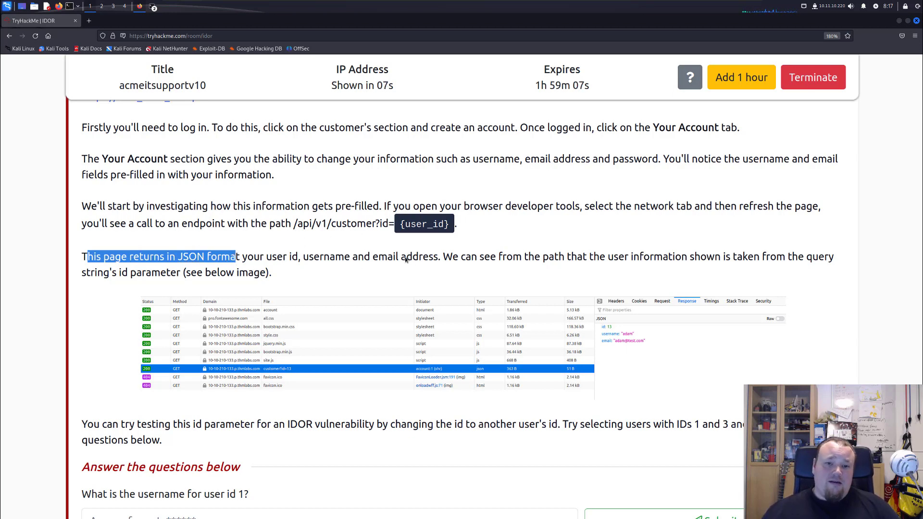
pyautogui.moveTo(479, 257)
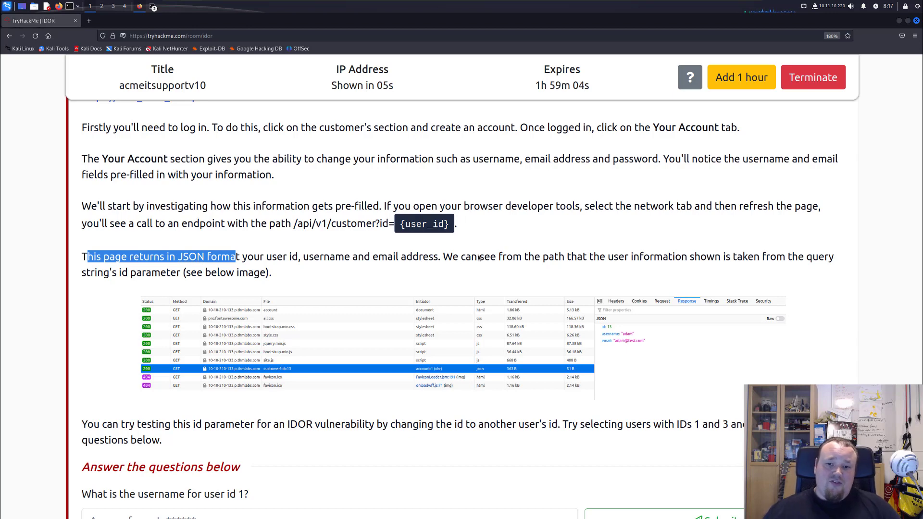
pyautogui.moveTo(589, 263)
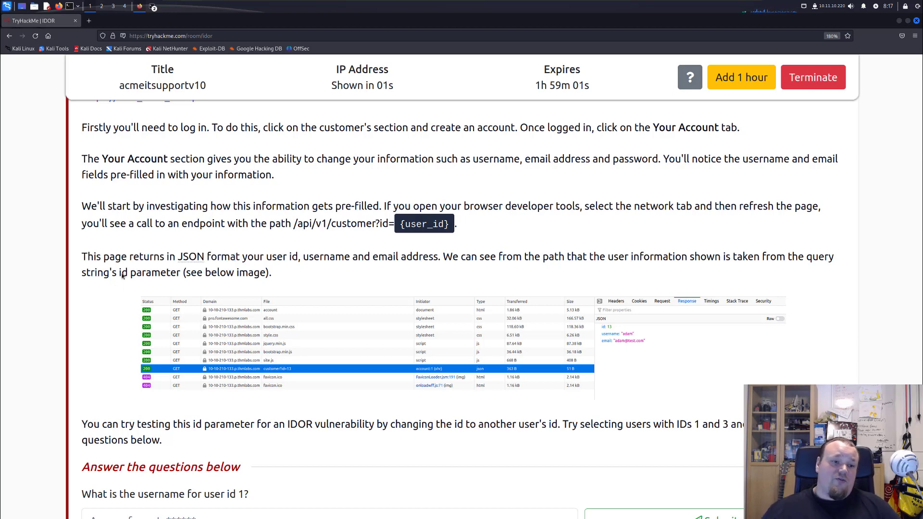
pyautogui.scroll(-3)
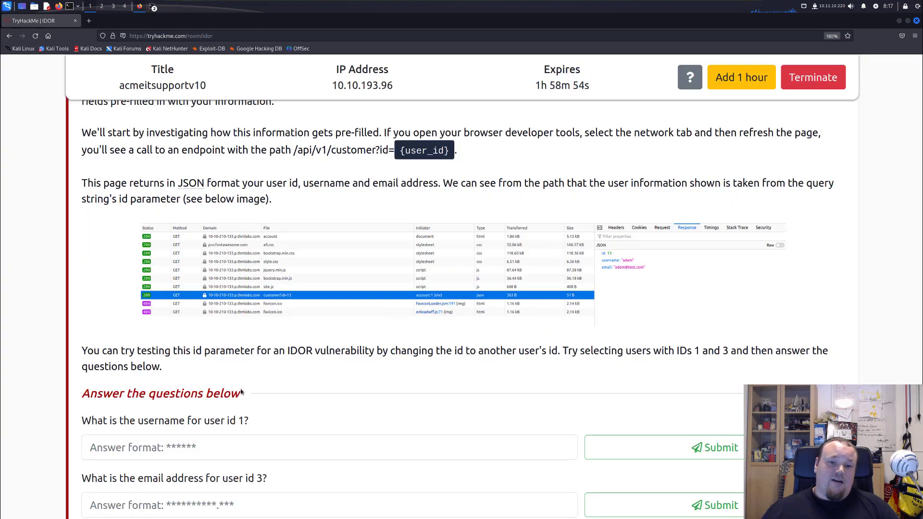
pyautogui.scroll(-3)
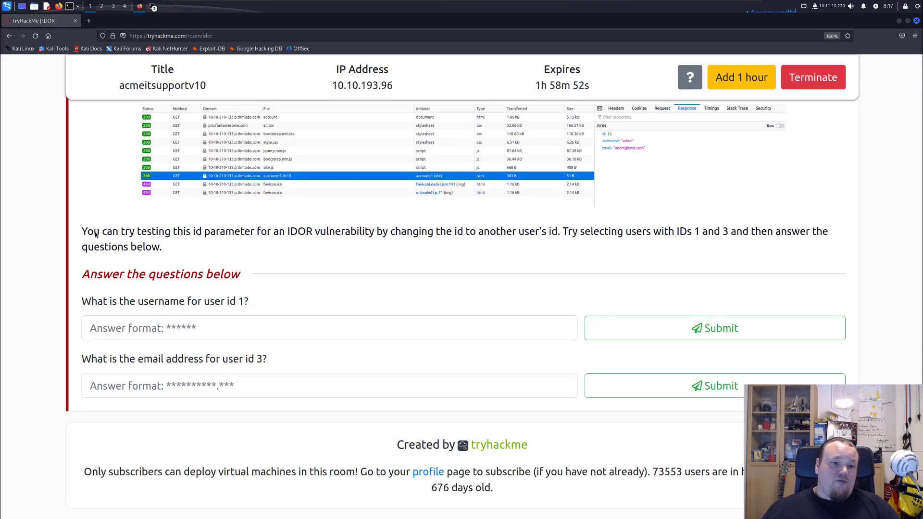
pyautogui.moveTo(273, 240)
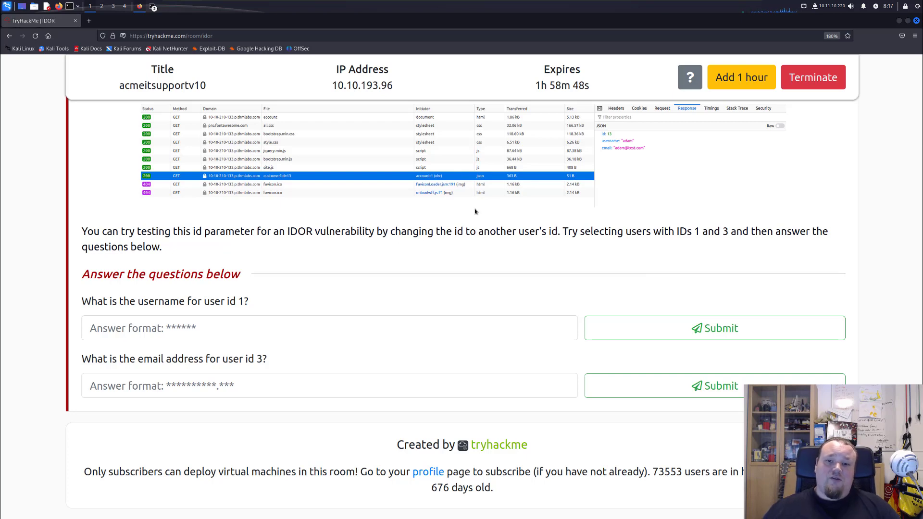
pyautogui.moveTo(562, 232); pyautogui.dragTo(698, 232)
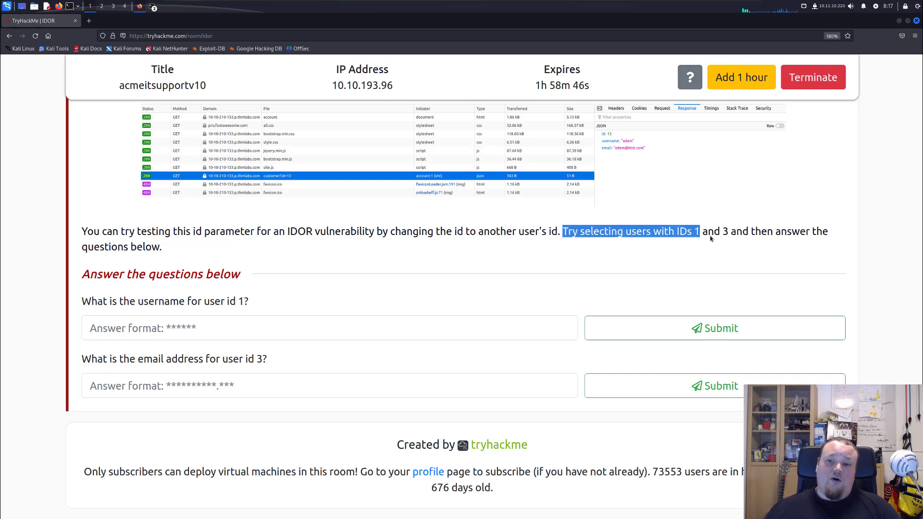
pyautogui.moveTo(127, 244)
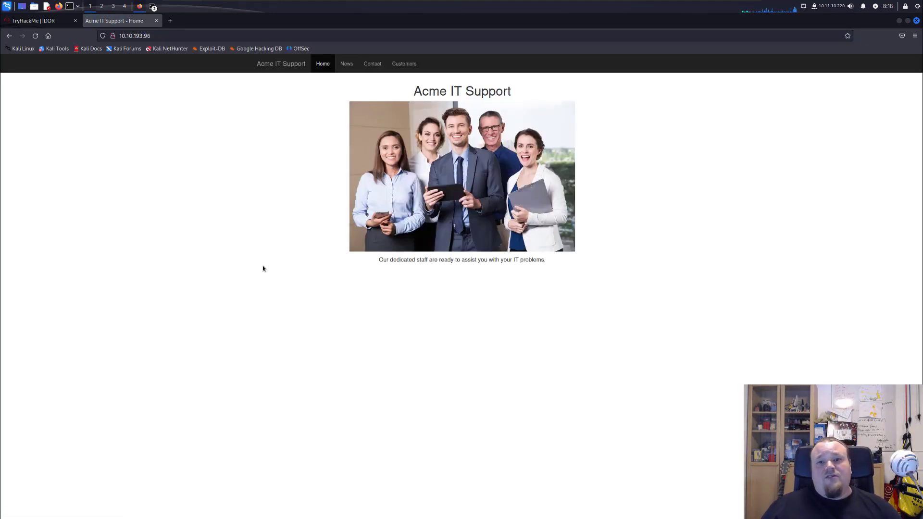
# Zoom the Acme IT Support home page and view its requests in the DevTools Network panel.
pyautogui.press('ctrl+plus')
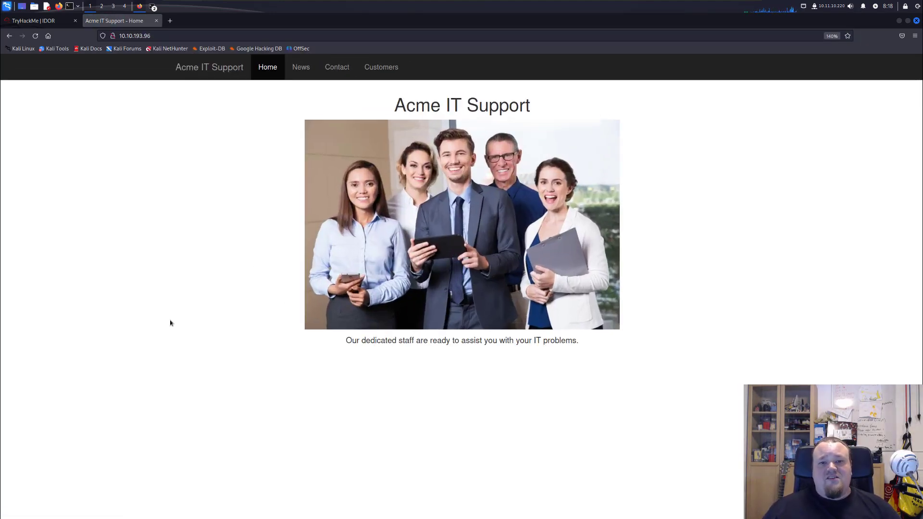
pyautogui.moveTo(364, 398)
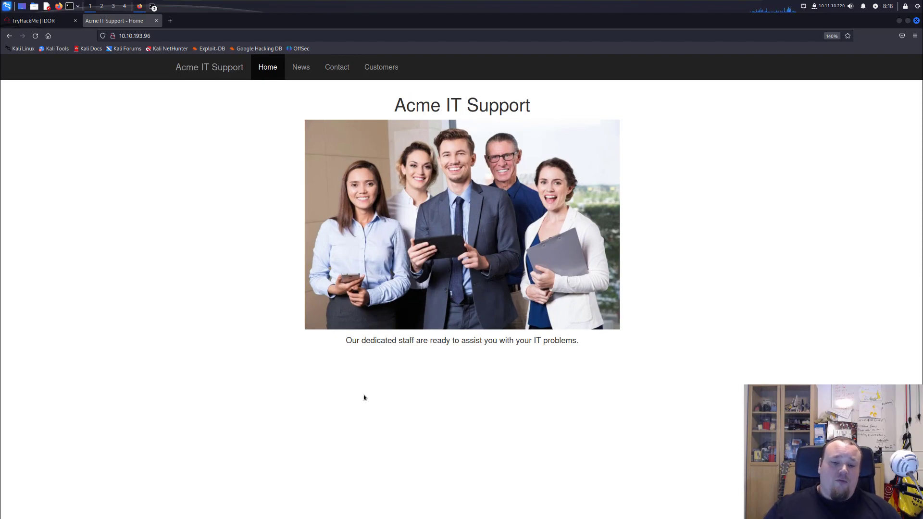
pyautogui.press('F12')
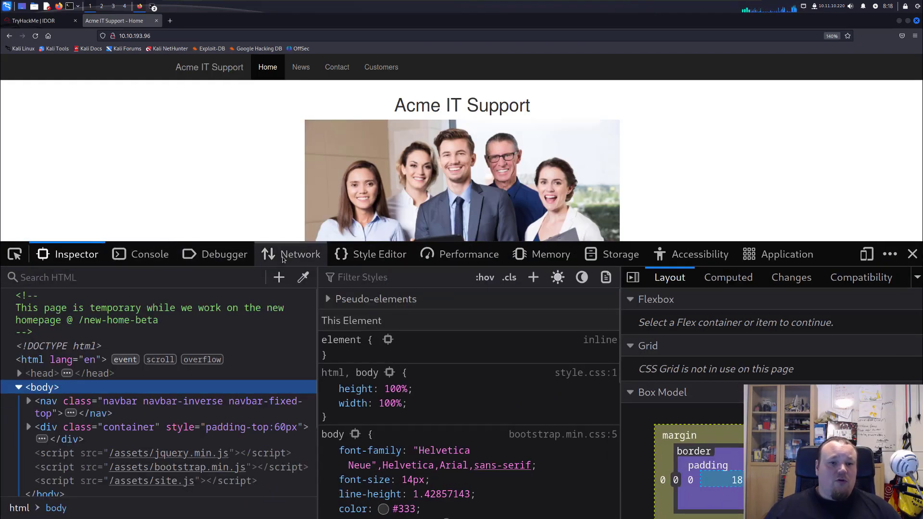
pyautogui.click(299, 254)
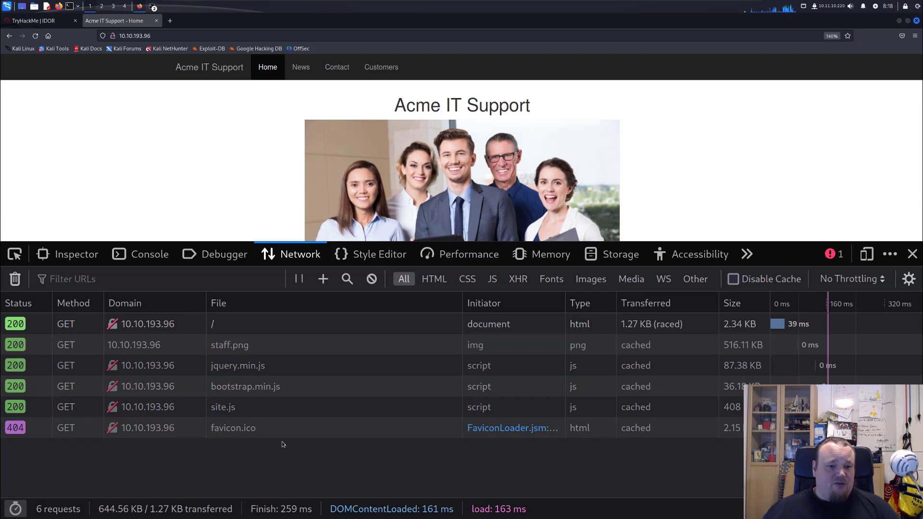
pyautogui.moveTo(365, 375)
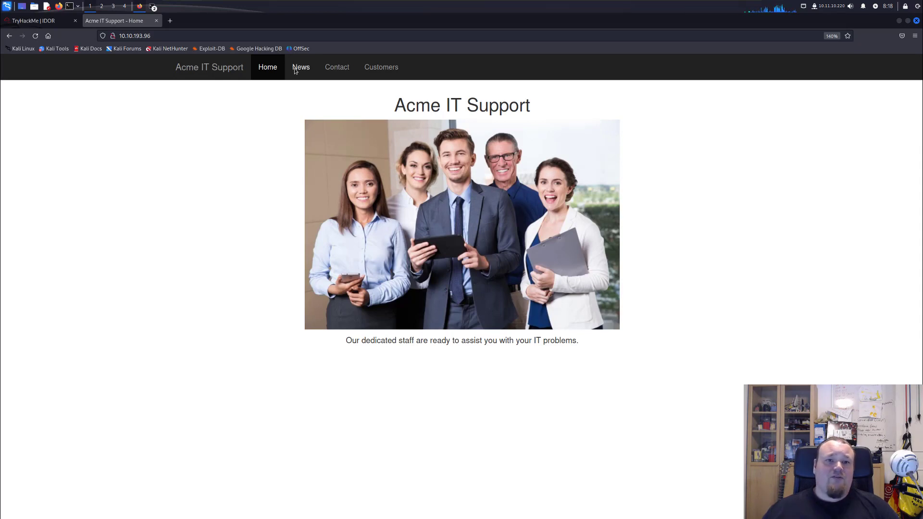
# Browse the Acme News and Contact pages and reach the Customers login page.
pyautogui.click(300, 67)
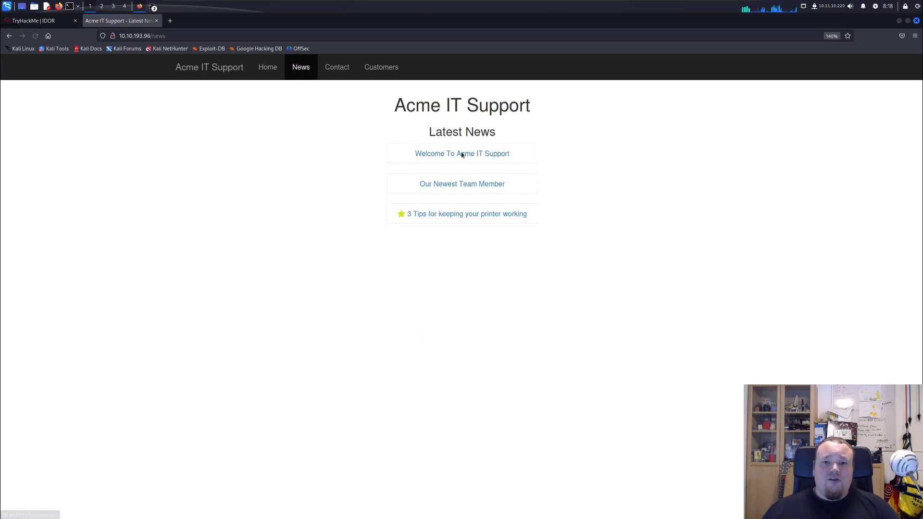
pyautogui.click(337, 67)
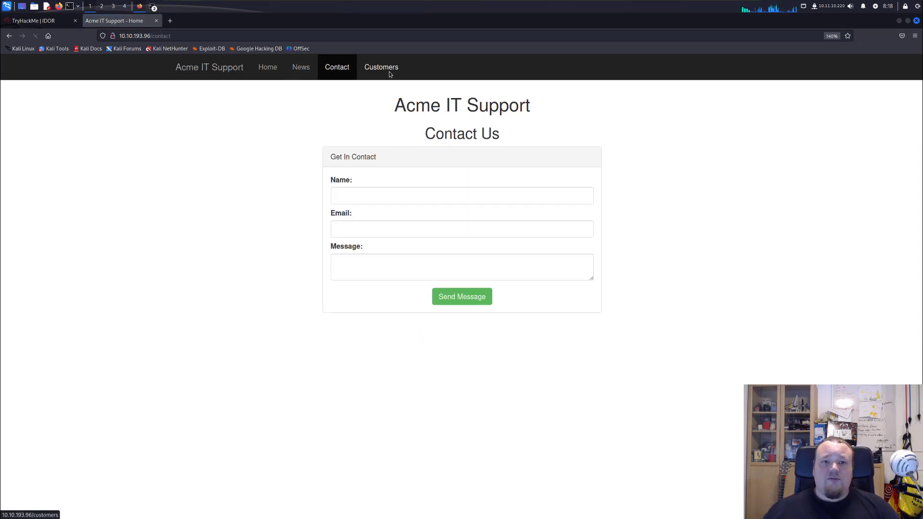
pyautogui.click(381, 68)
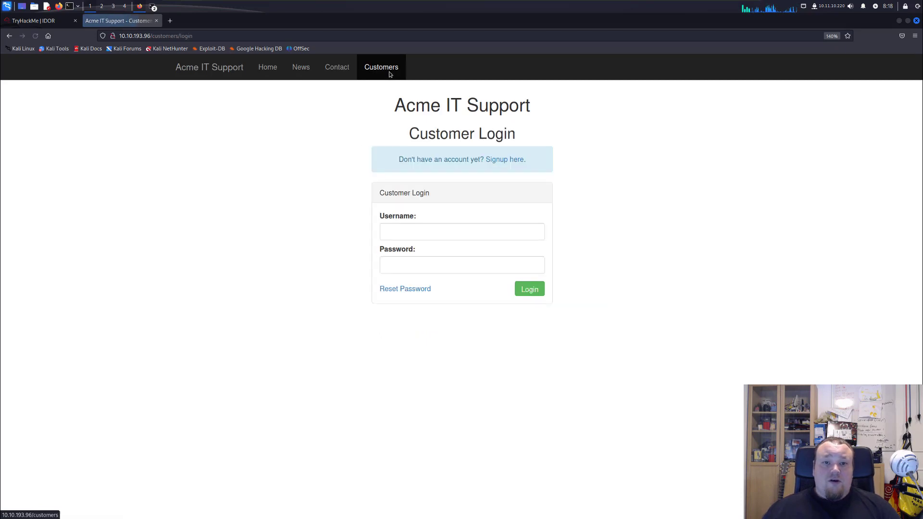
pyautogui.moveTo(500, 162)
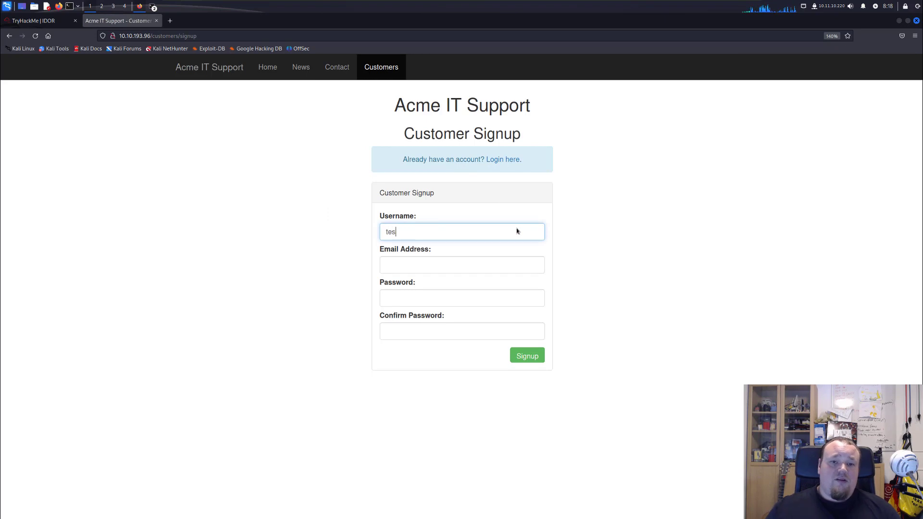
pyautogui.write('test@test.dk')
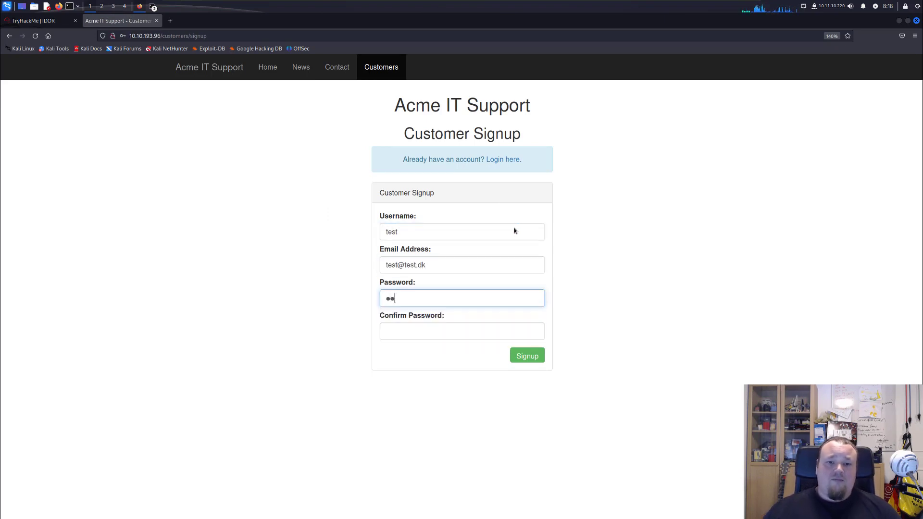
pyautogui.click(526, 356)
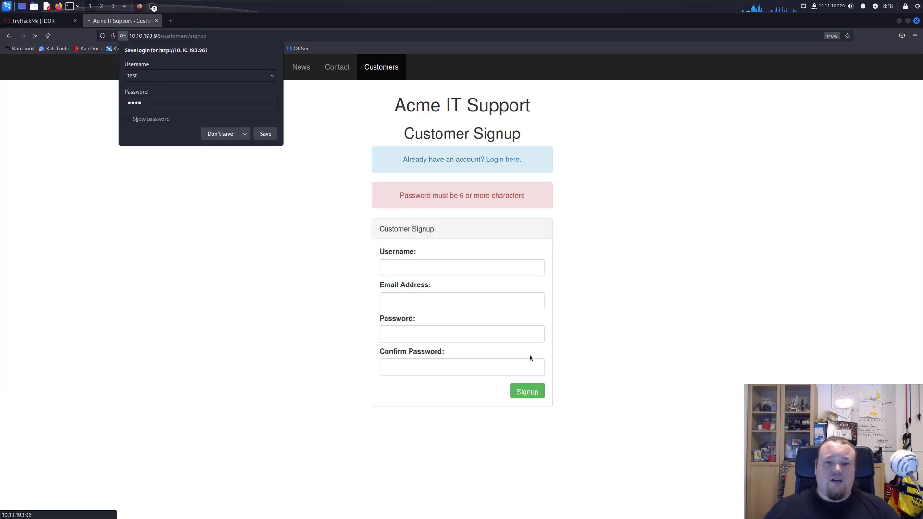
pyautogui.click(461, 267)
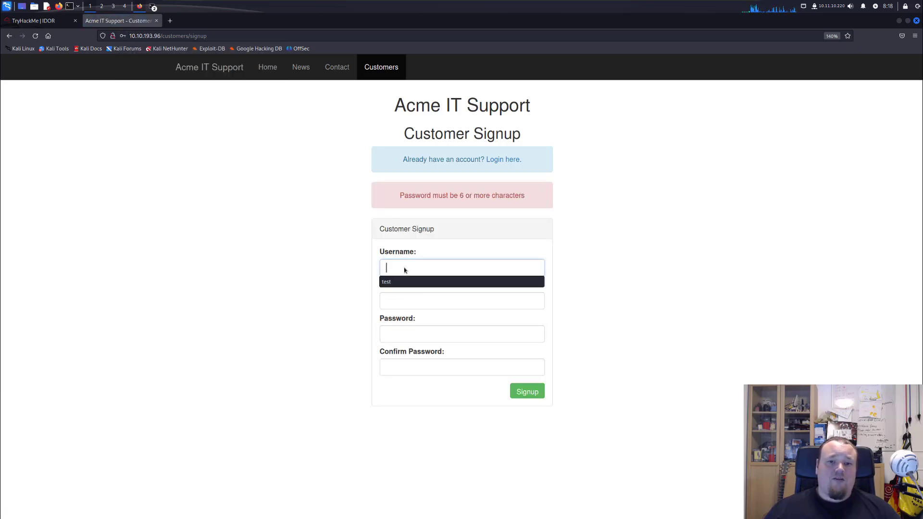
pyautogui.write('test')
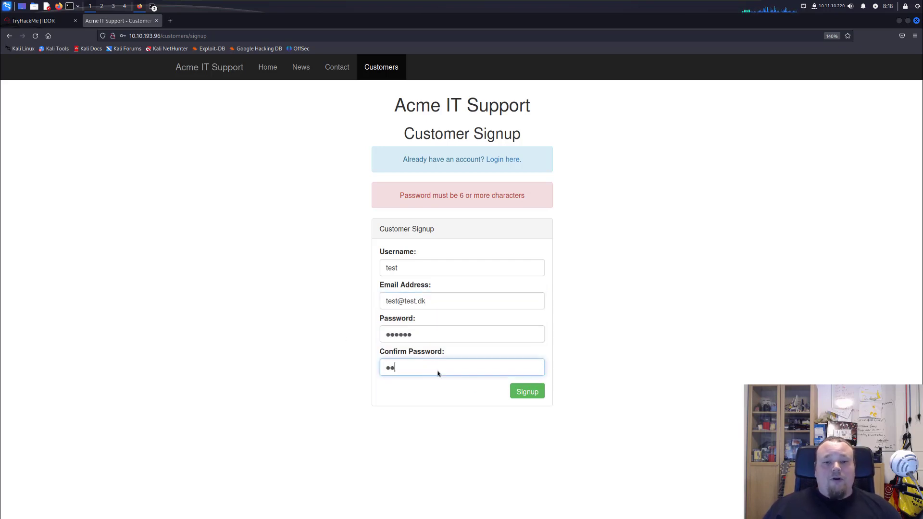
pyautogui.click(527, 390)
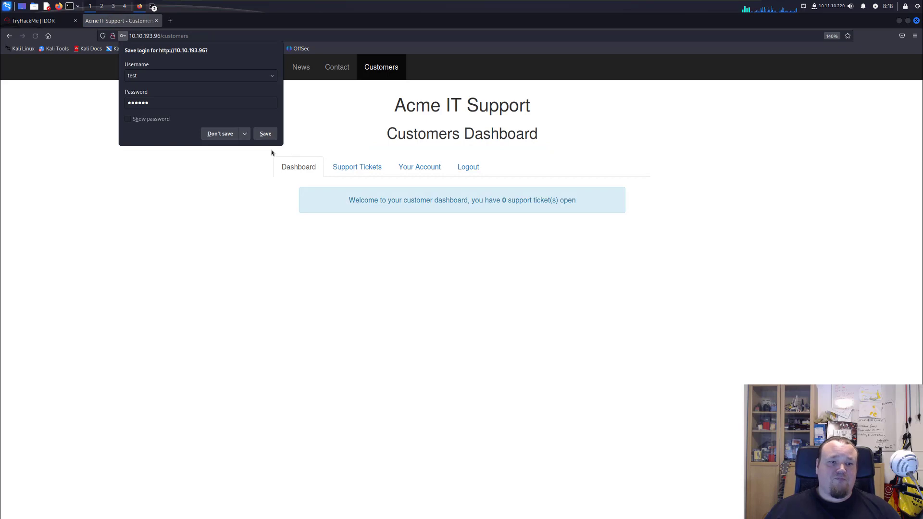
# Open Your Account and inspect the customer?id=15 API request in the DevTools Network panel.
pyautogui.click(219, 133)
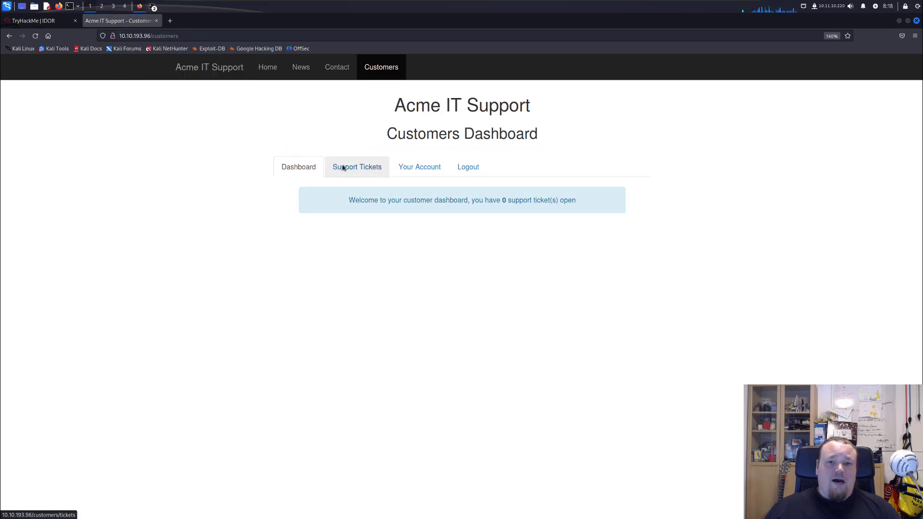
pyautogui.click(419, 167)
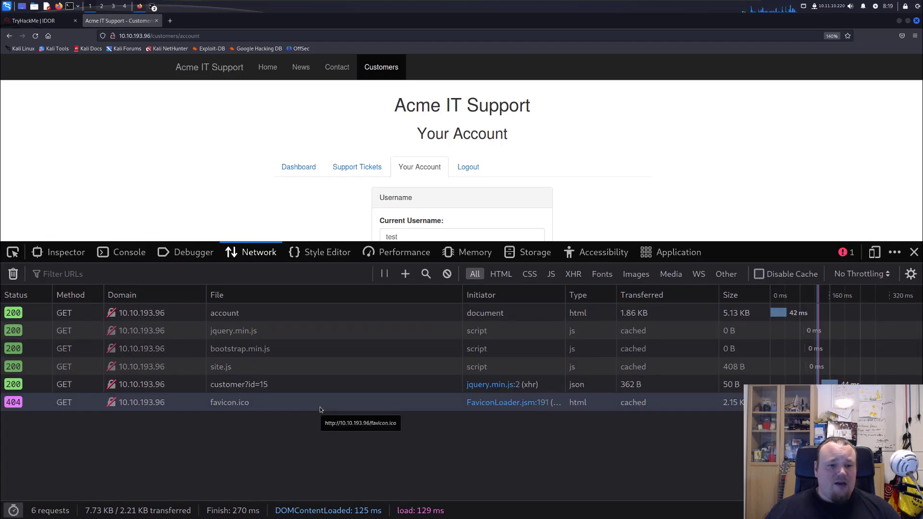
pyautogui.moveTo(230, 387)
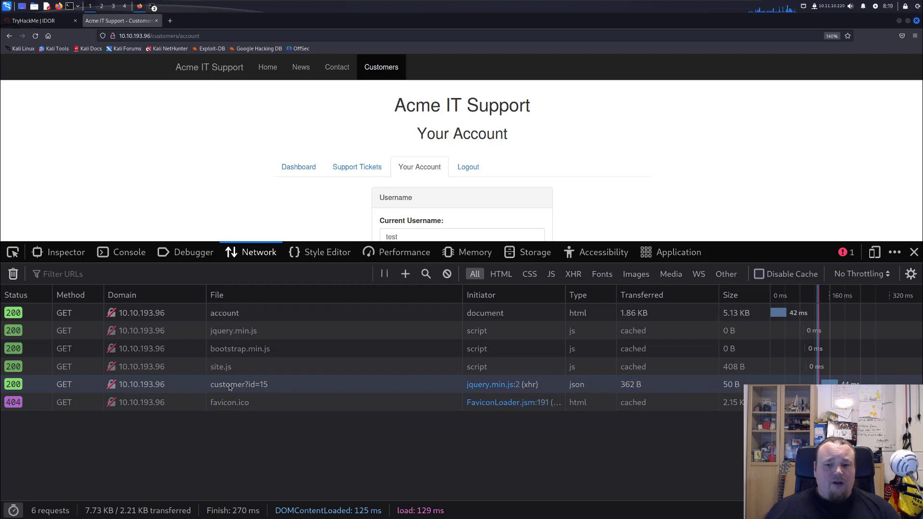
pyautogui.click(230, 385)
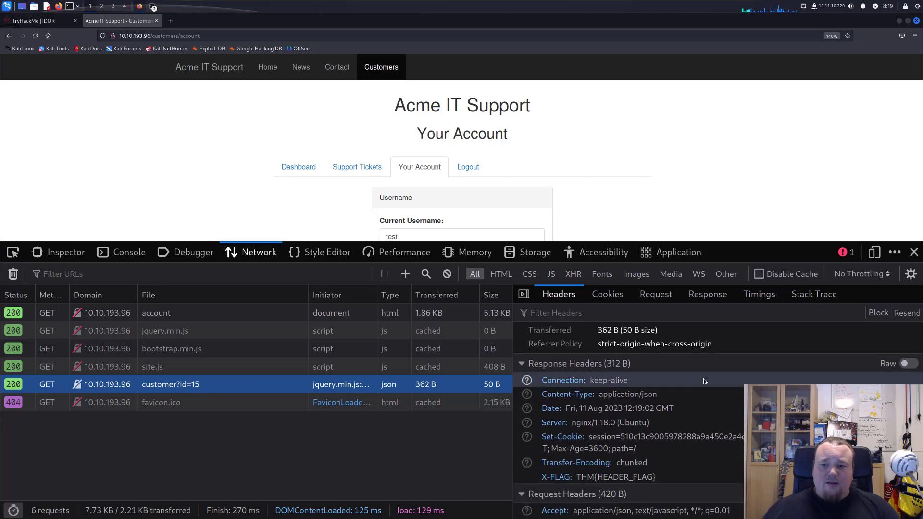
pyautogui.scroll(-3)
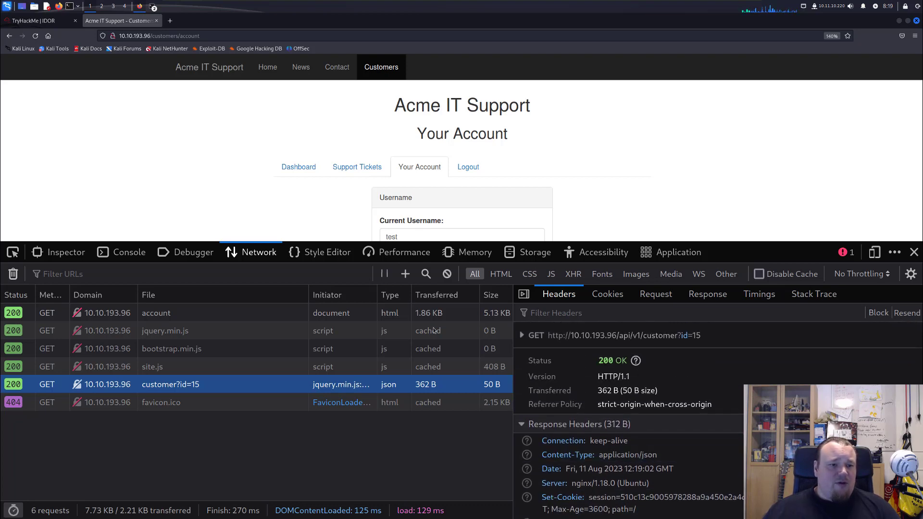
# Inspect the account page request's headers, then switch back to the TryHackMe IDOR room.
pyautogui.click(155, 313)
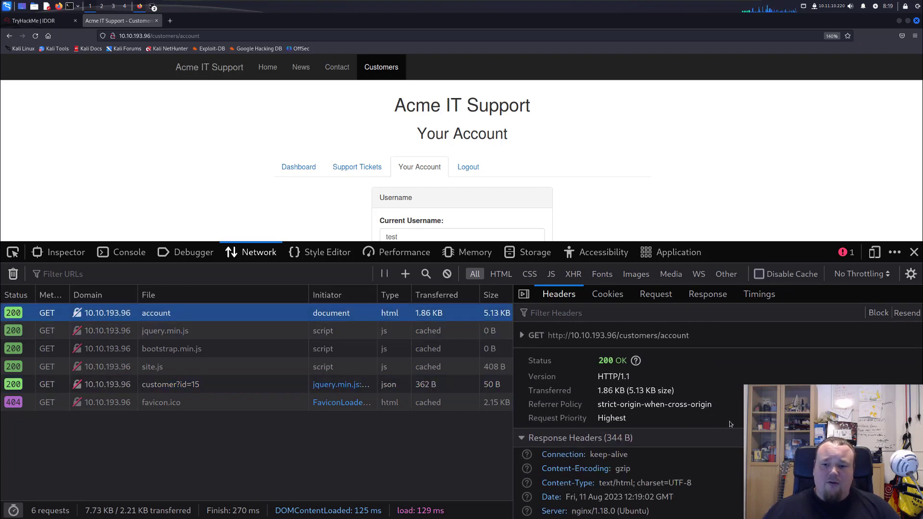
pyautogui.scroll(-3)
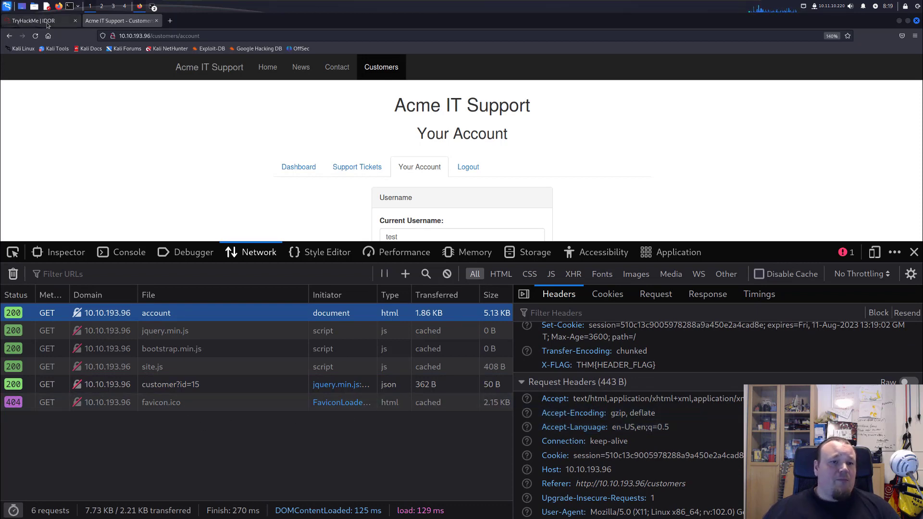
pyautogui.click(38, 21)
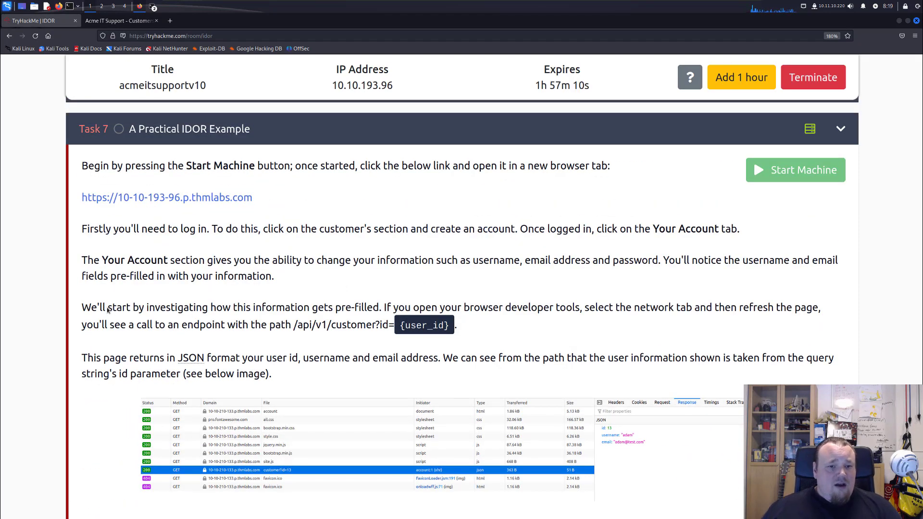
# Highlight the Task 7 endpoint instructions and return to the Acme account page with DevTools open.
pyautogui.moveTo(108, 307); pyautogui.dragTo(594, 307)
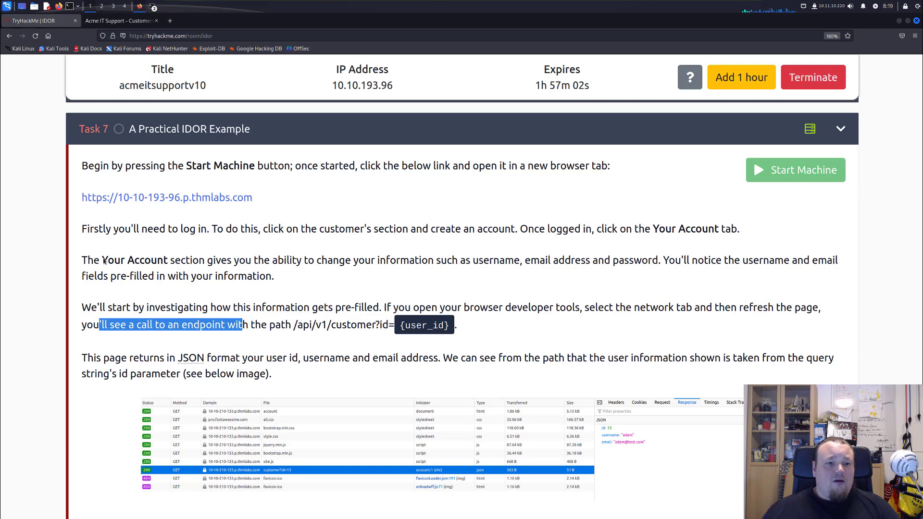
pyautogui.click(120, 20)
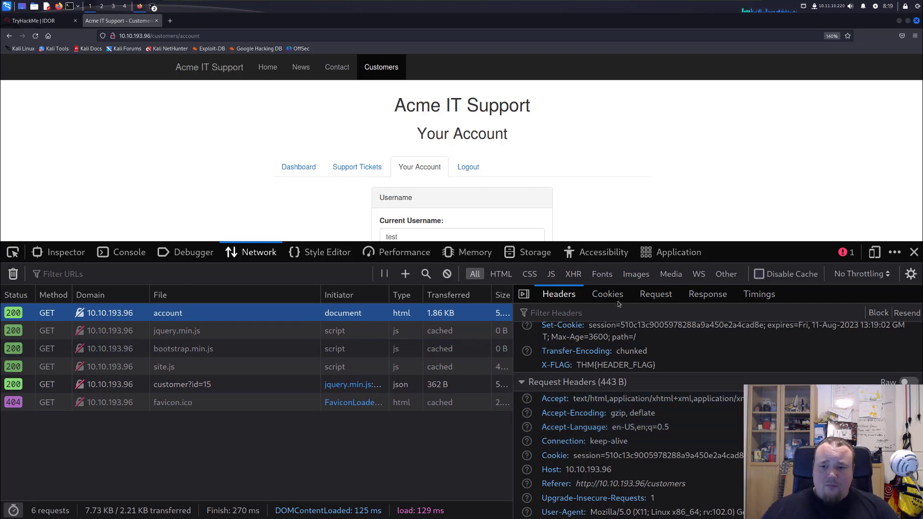
# Review the account request's Cookies and Response, then select the customer?id=15 API call.
pyautogui.click(608, 294)
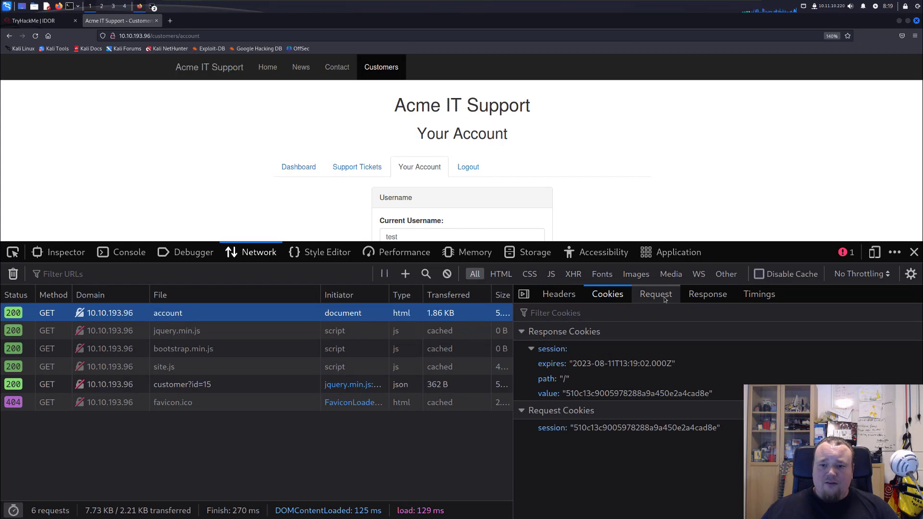
pyautogui.click(708, 294)
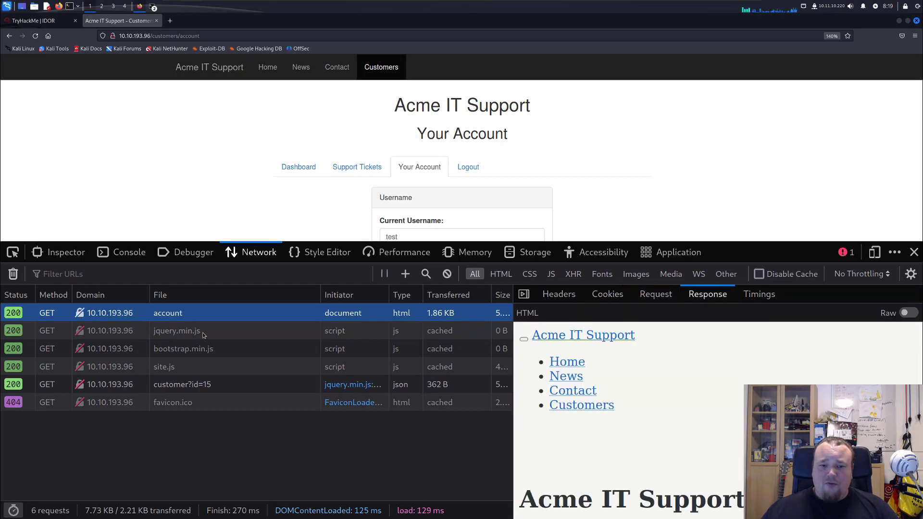
pyautogui.click(182, 384)
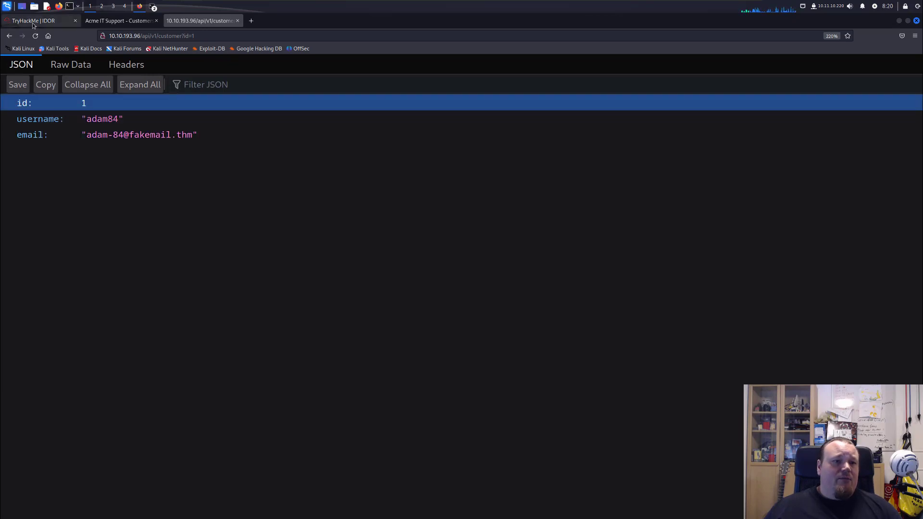
# Look up user 1's username adam84 in the API result and submit it as the Task 7 answer.
pyautogui.click(34, 21)
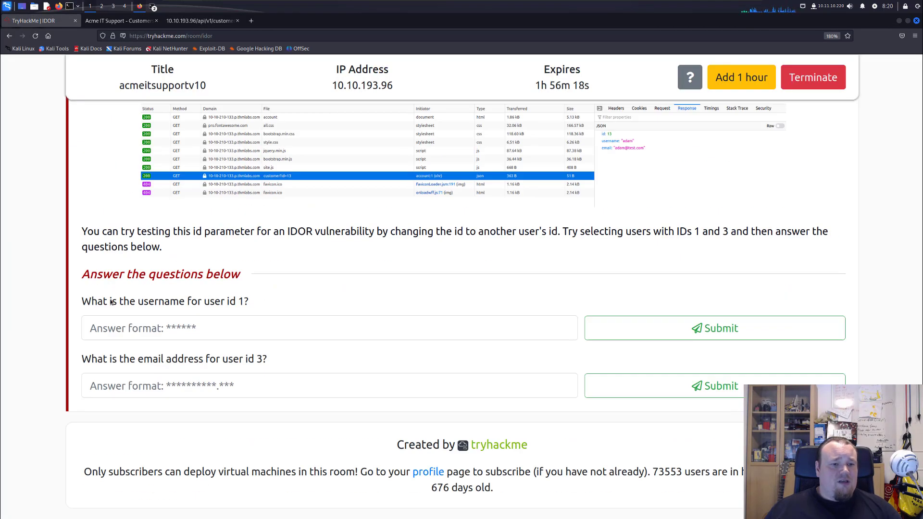
pyautogui.click(200, 21)
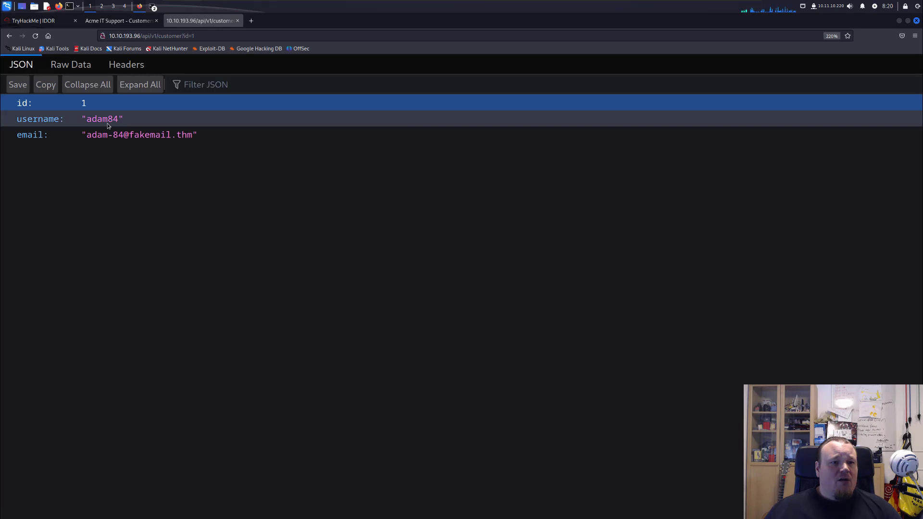
pyautogui.click(34, 21)
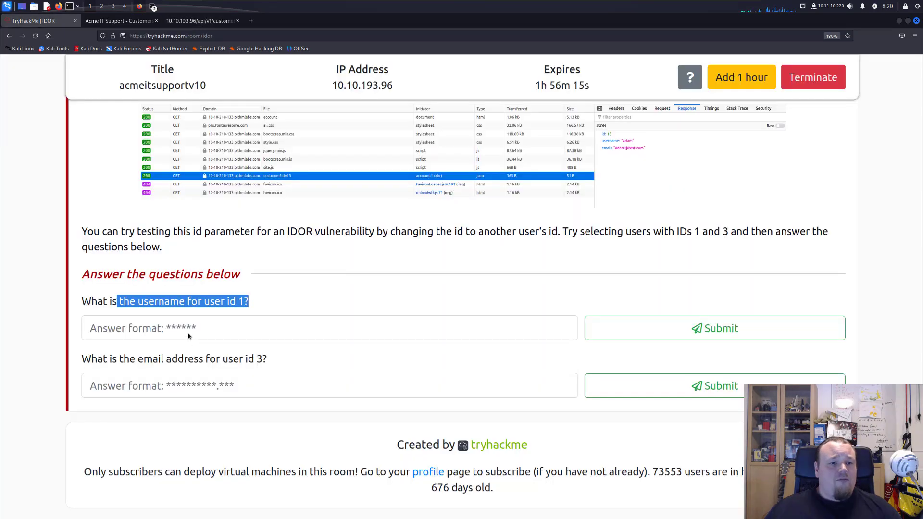
pyautogui.click(714, 328)
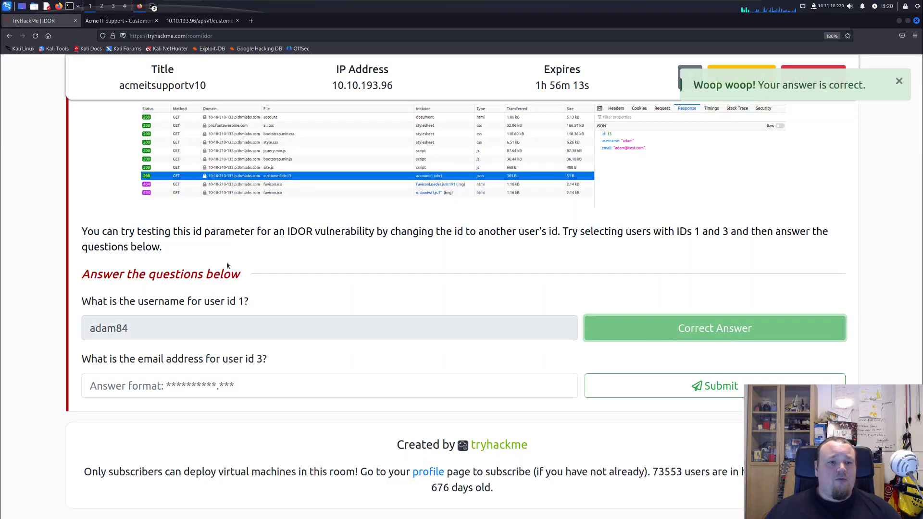
# Look up user 3's email in the API result and submit it, completing the IDOR room.
pyautogui.click(200, 21)
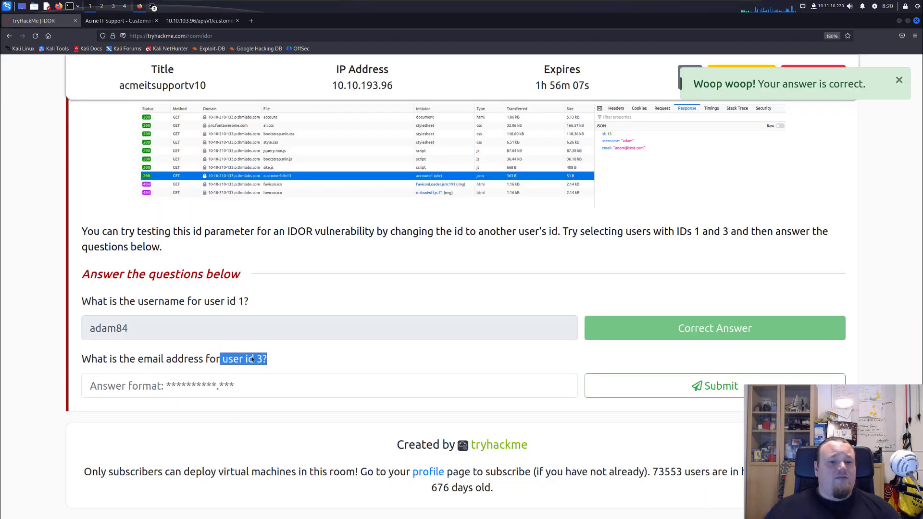
pyautogui.click(199, 22)
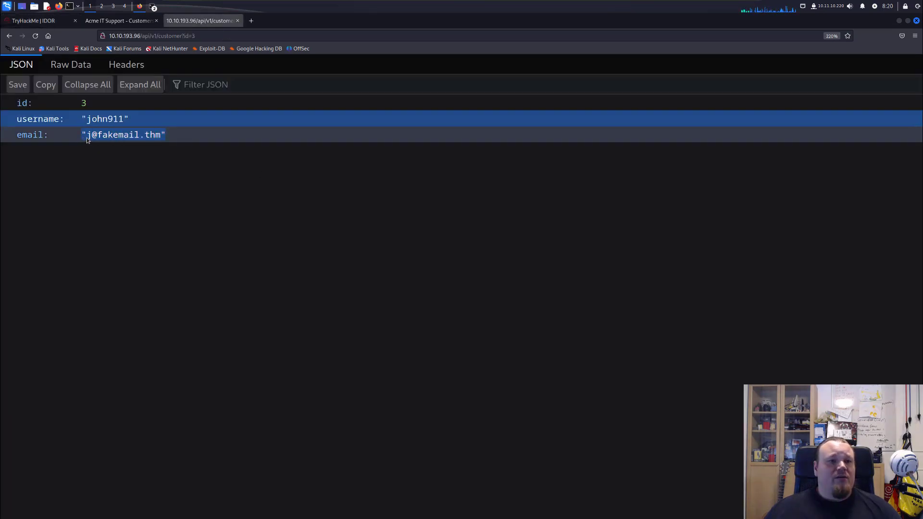
pyautogui.click(31, 22)
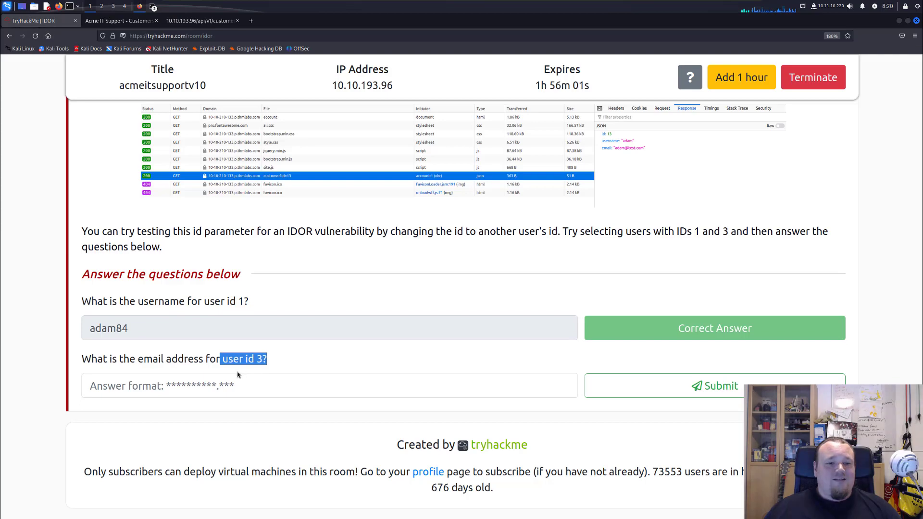
pyautogui.click(715, 385)
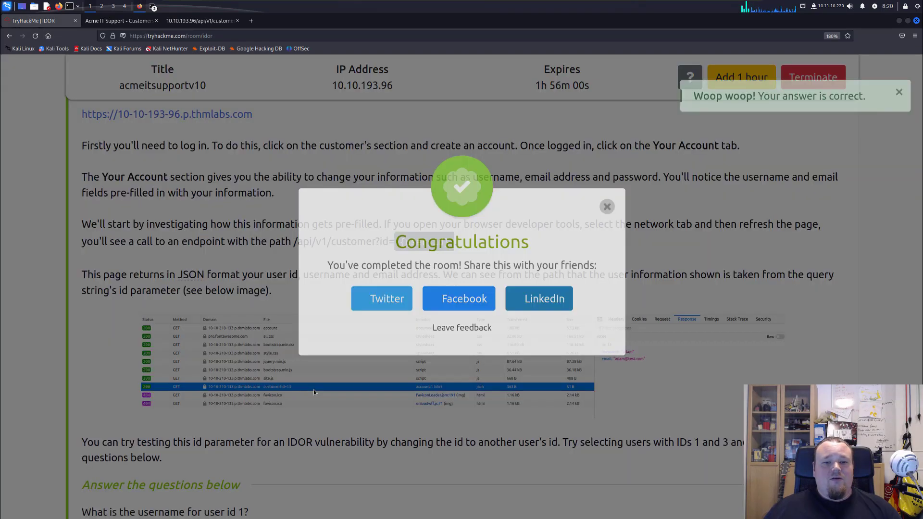
# Dismiss the Congratulations popup, check all tasks show 100% complete, and reopen user 3's API result.
pyautogui.click(607, 206)
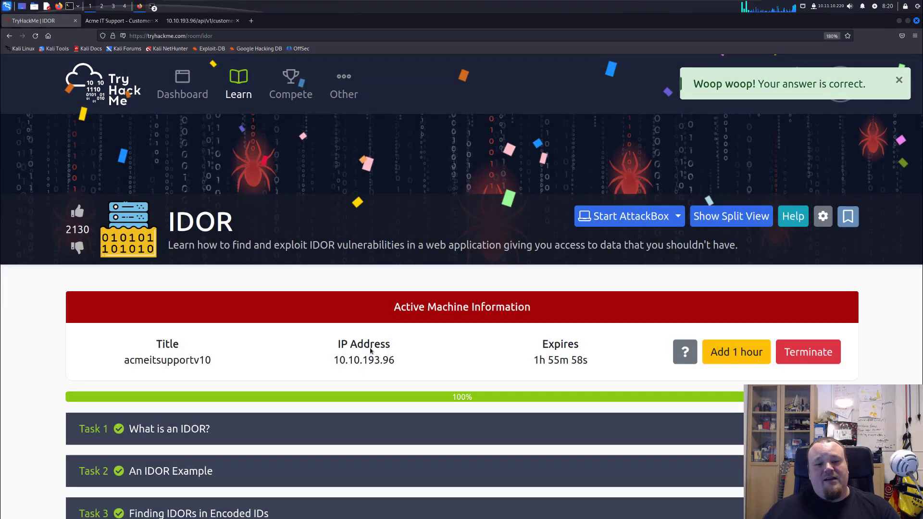
pyautogui.scroll(-3)
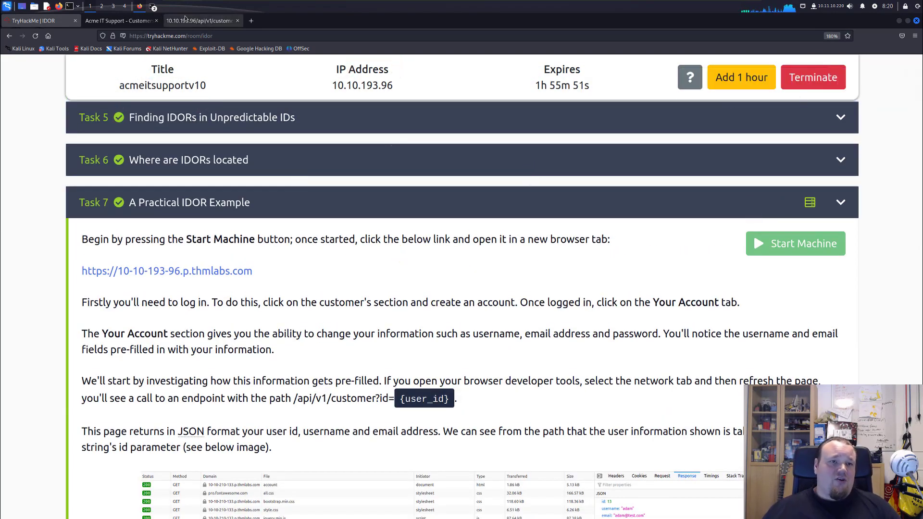
pyautogui.click(200, 21)
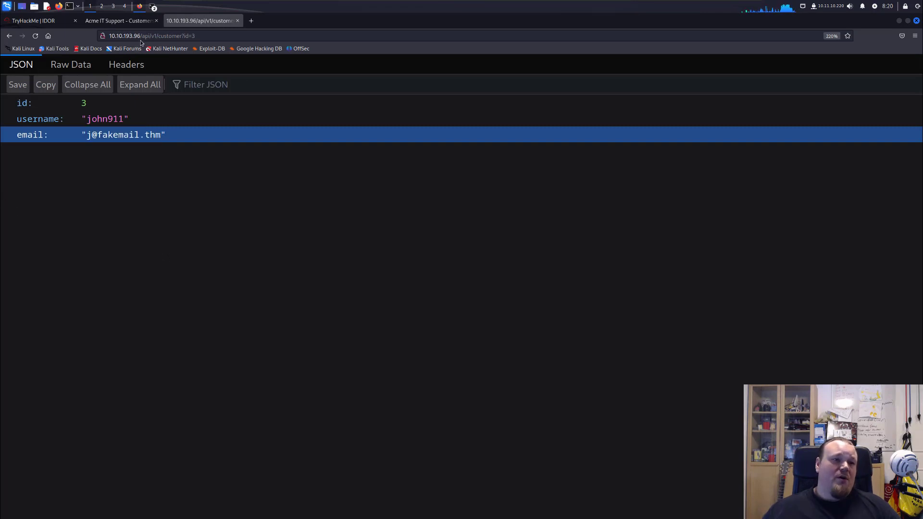
pyautogui.moveTo(287, 160)
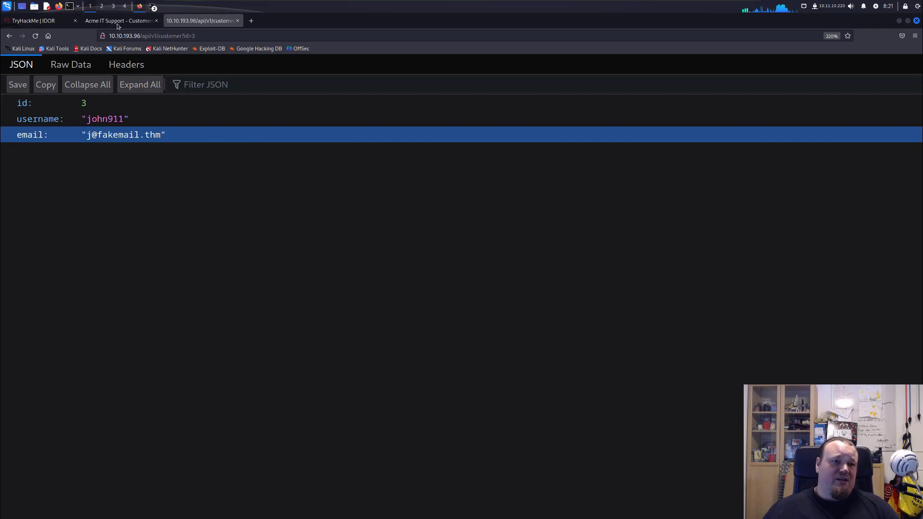
# Back on the Acme account page, review the customer?id=15 request's Cookies and Headers.
pyautogui.click(120, 21)
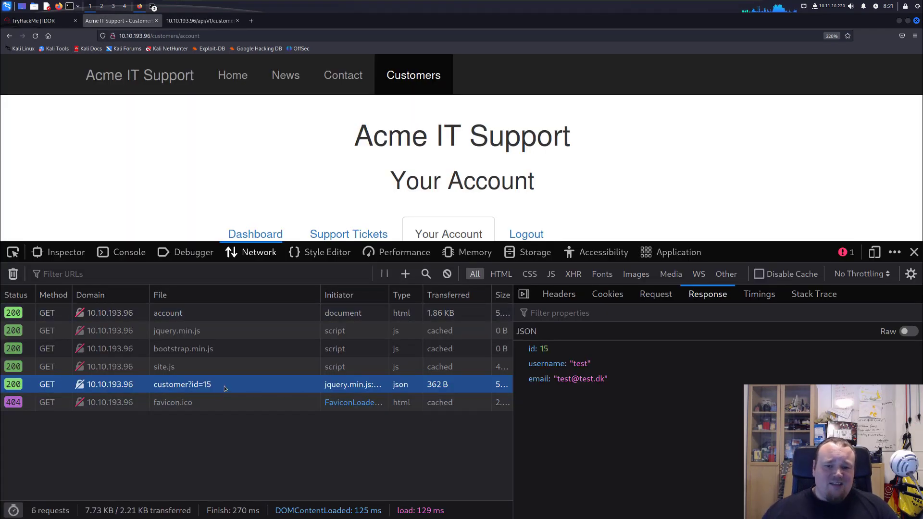
pyautogui.moveTo(678, 305)
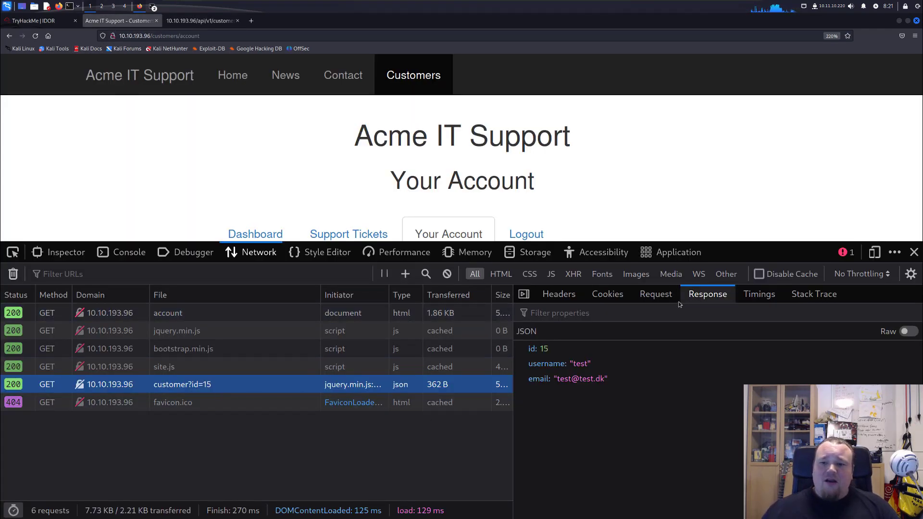
pyautogui.click(608, 295)
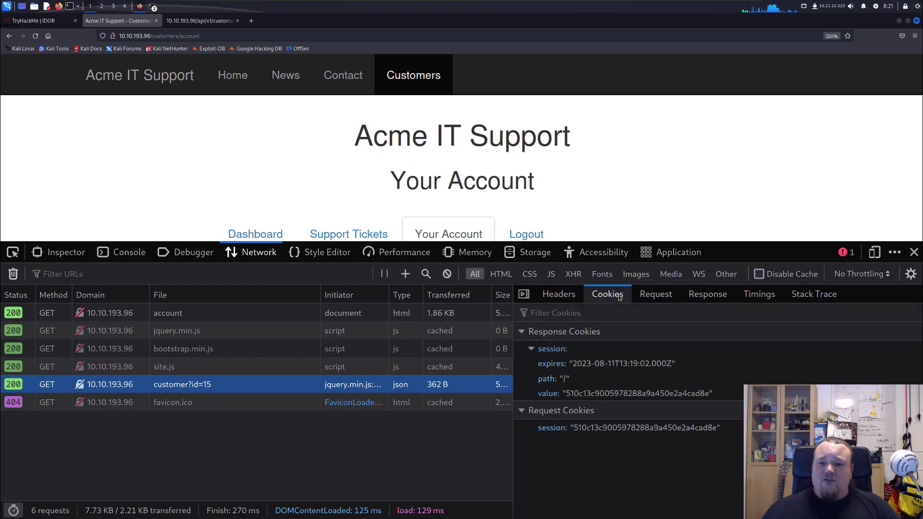
pyautogui.click(559, 294)
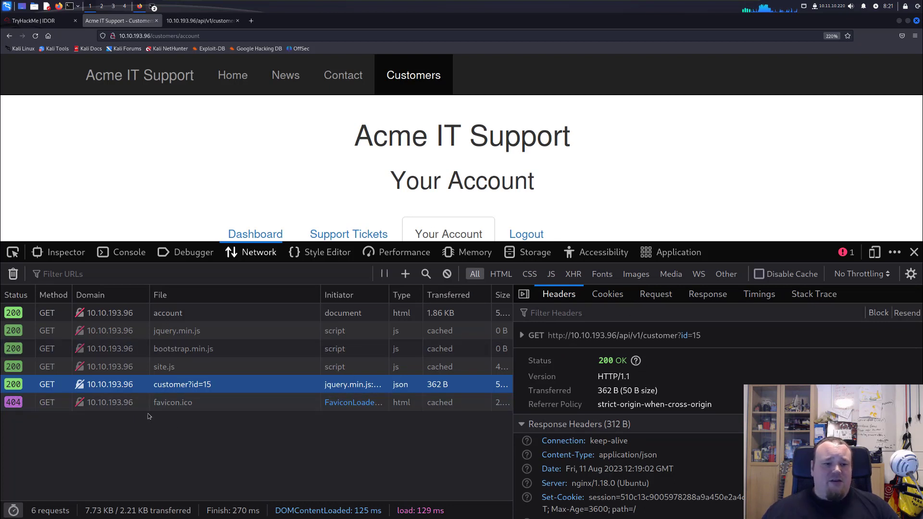
pyautogui.moveTo(121, 392)
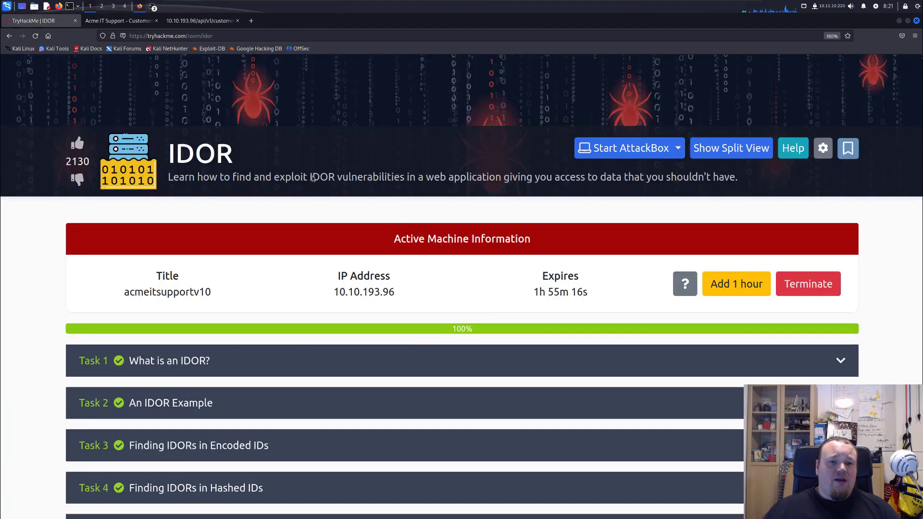
pyautogui.doubleClick(321, 177)
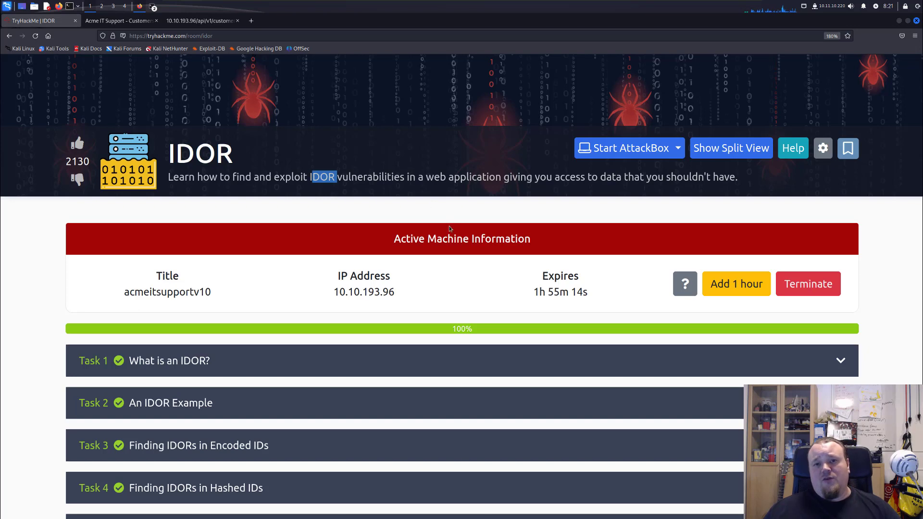
pyautogui.moveTo(456, 219)
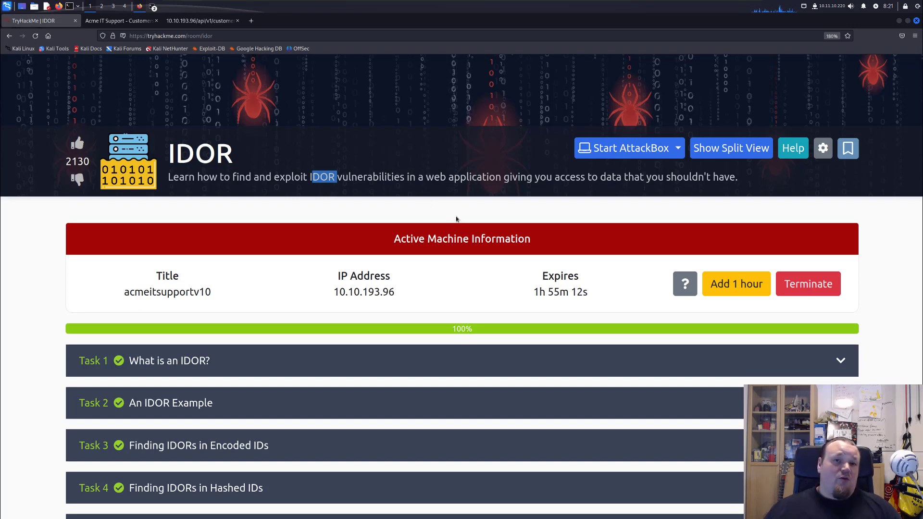